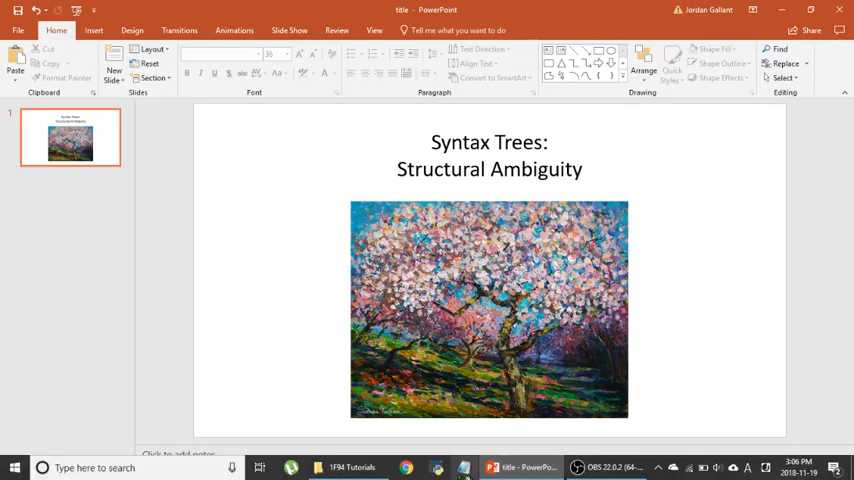
Bring up the SFM Tutorials folder with the saved syntax tree drawings
click(352, 468)
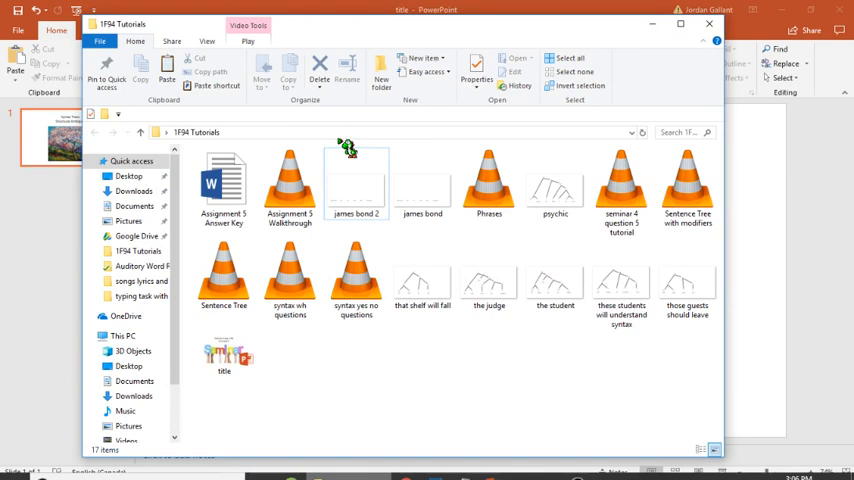
double_click(422, 180)
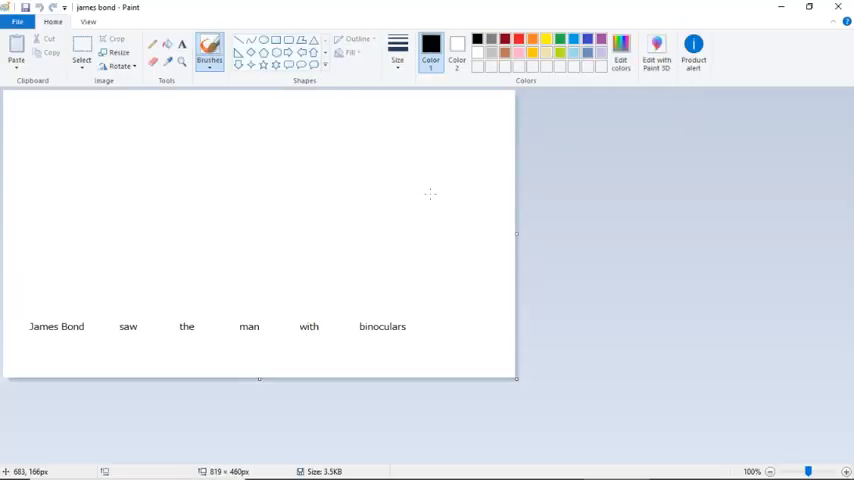
mouse_move(104, 438)
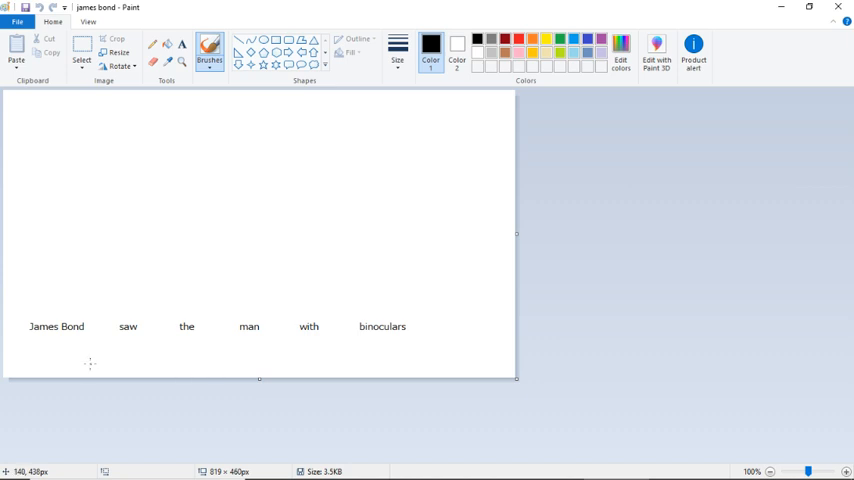
mouse_move(50, 350)
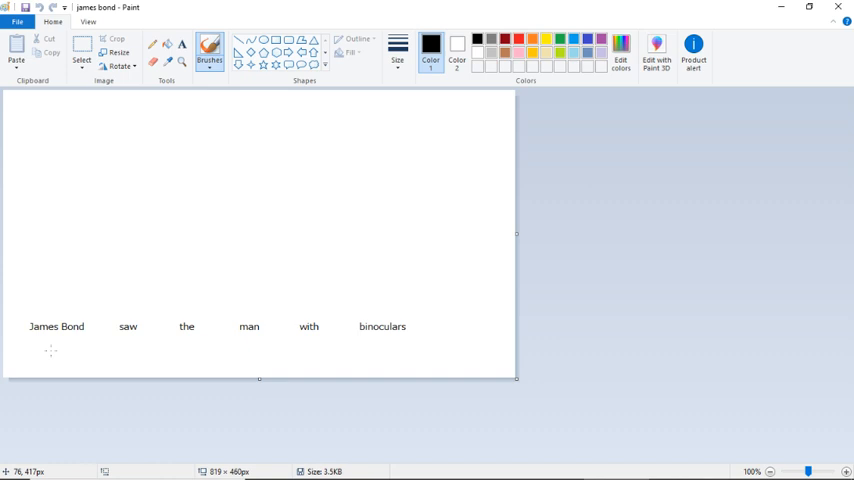
mouse_move(324, 250)
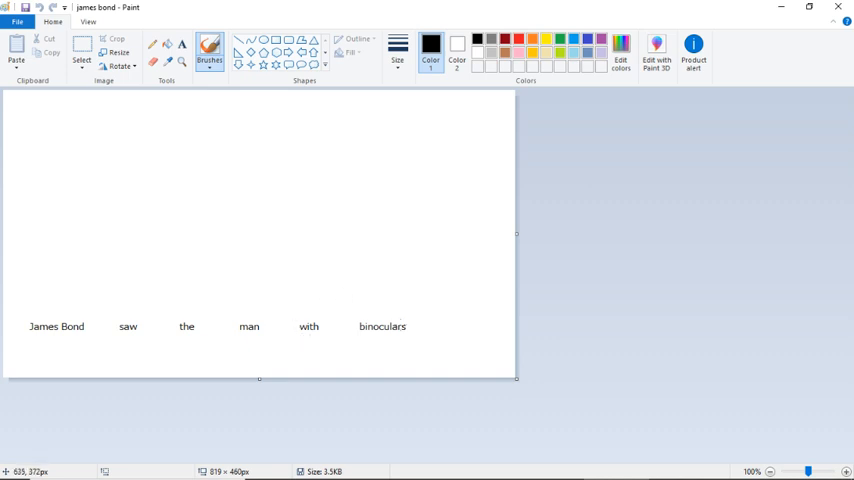
mouse_move(408, 320)
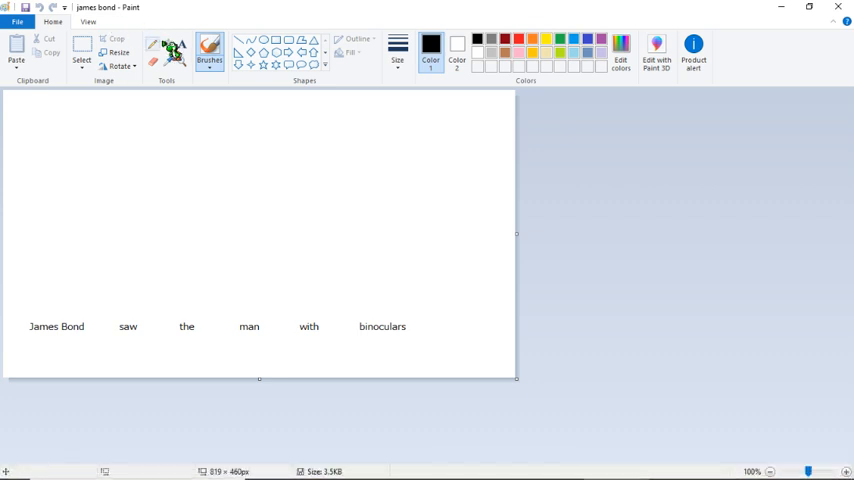
Add N and NP labels above 'James Bond' with the Text tool, joined by a vertical line
click(180, 44)
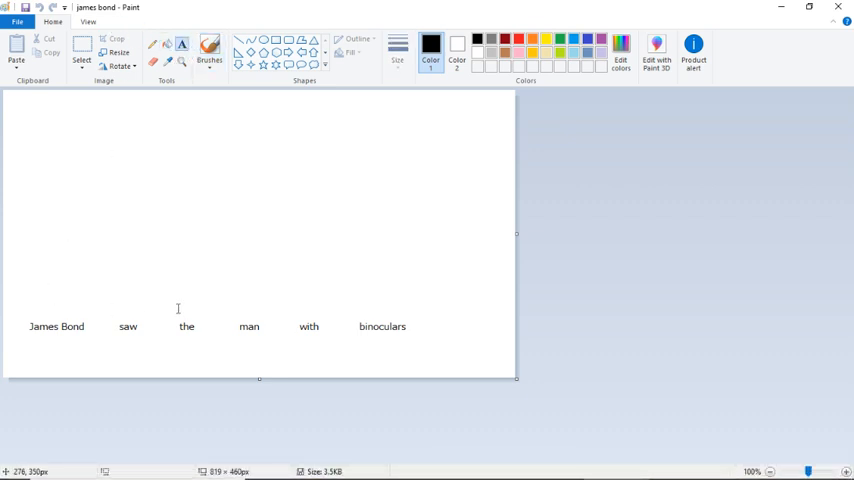
mouse_move(68, 304)
text(N)
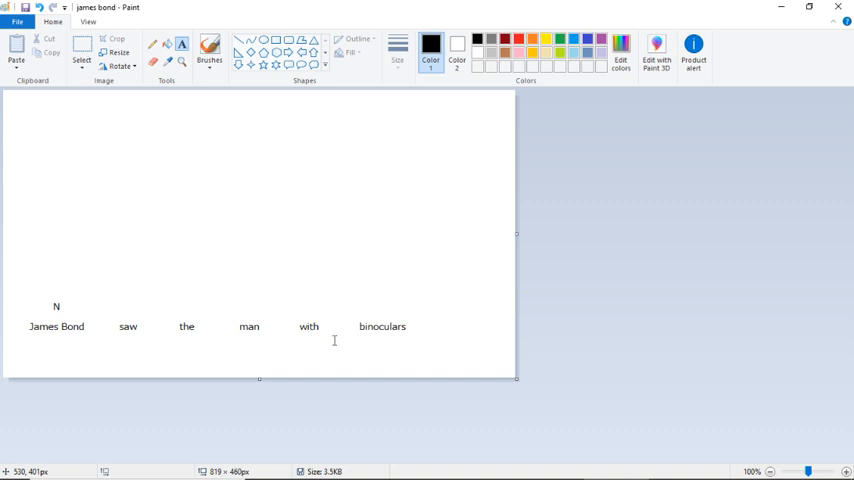
mouse_move(52, 256)
text(NP)
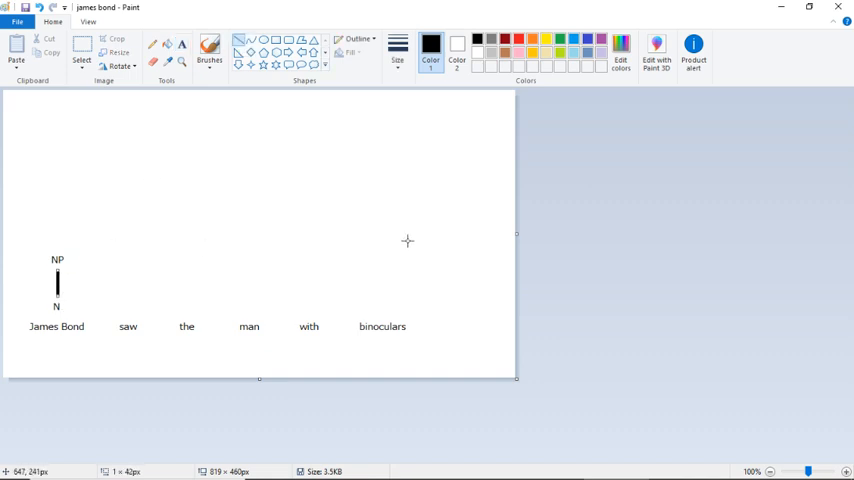
mouse_move(372, 192)
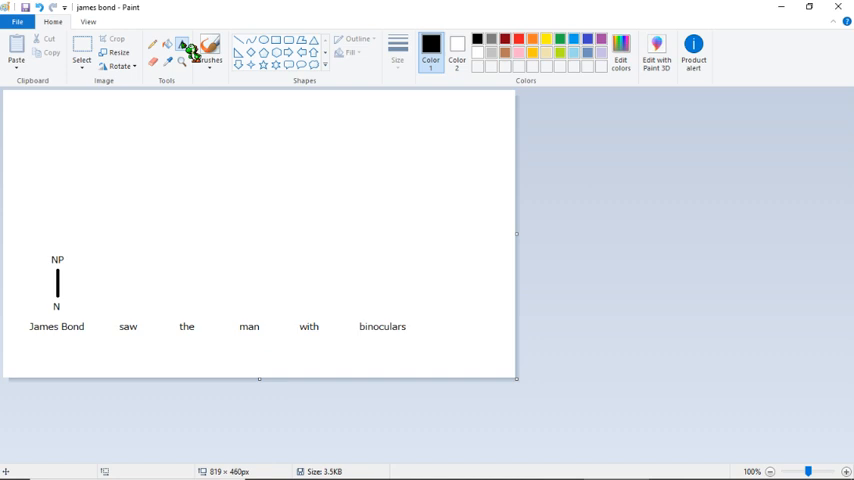
click(180, 44)
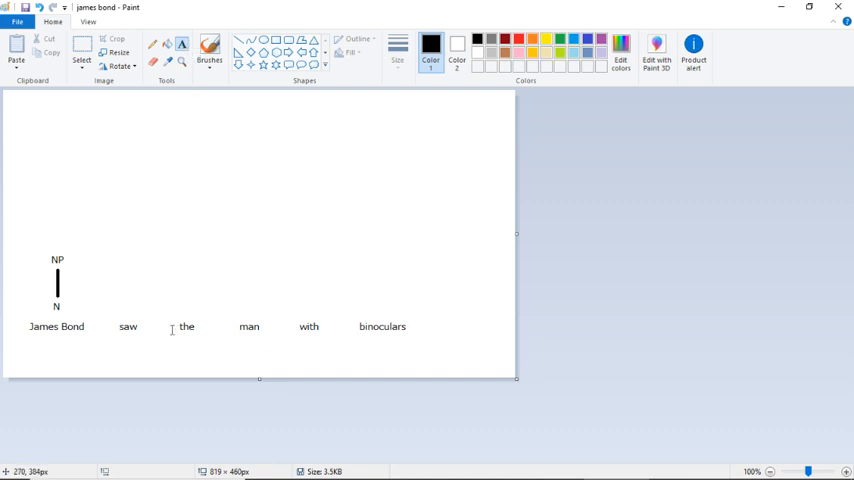
mouse_move(364, 344)
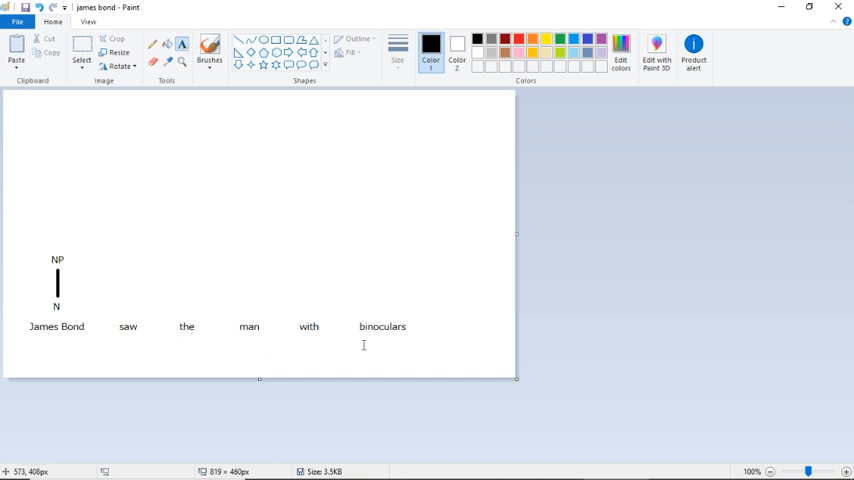
mouse_move(180, 332)
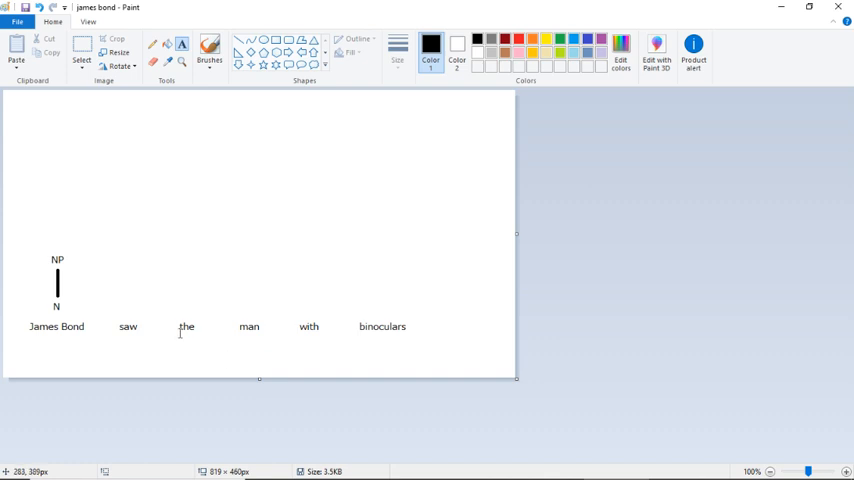
mouse_move(194, 356)
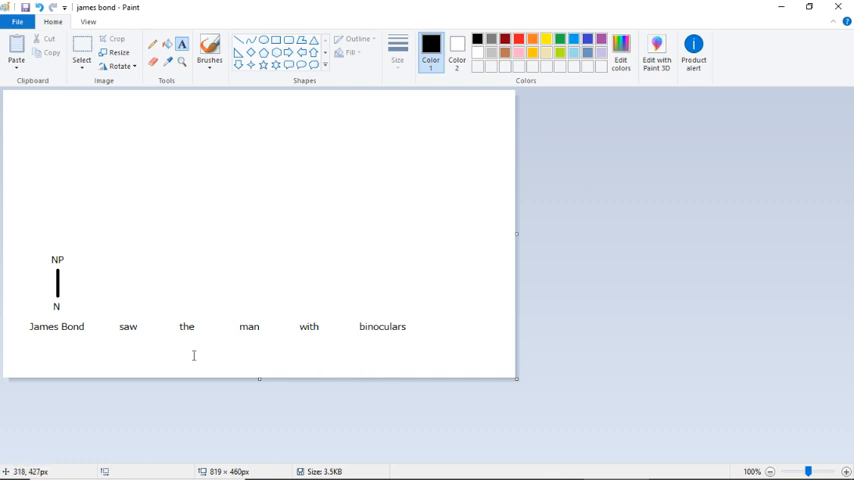
mouse_move(304, 306)
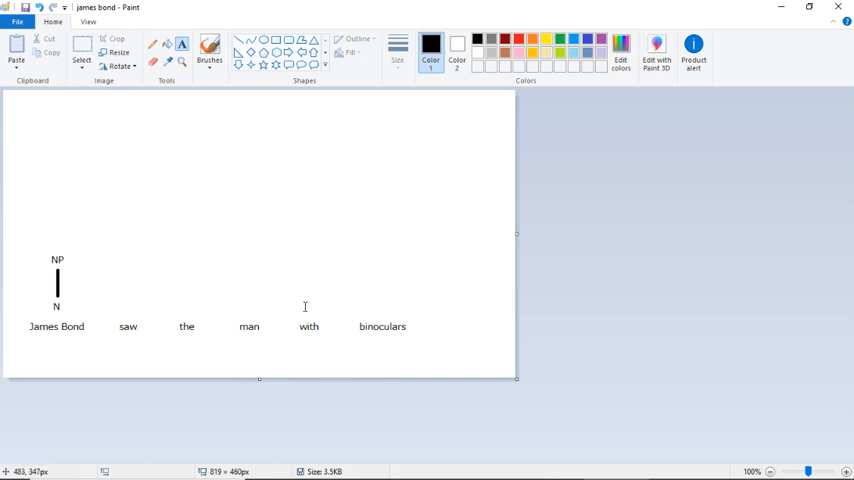
Add NP over 'binoculars' and draw the branch from P up to PP
click(304, 308)
text(P)
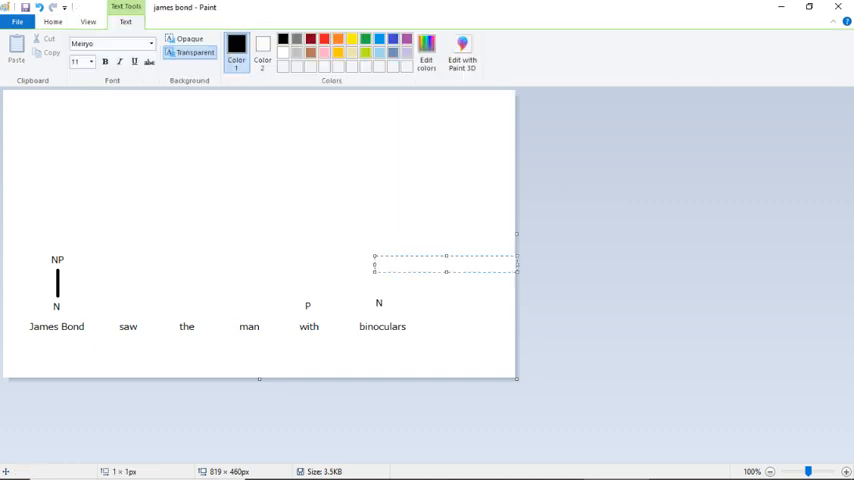
text(NP)
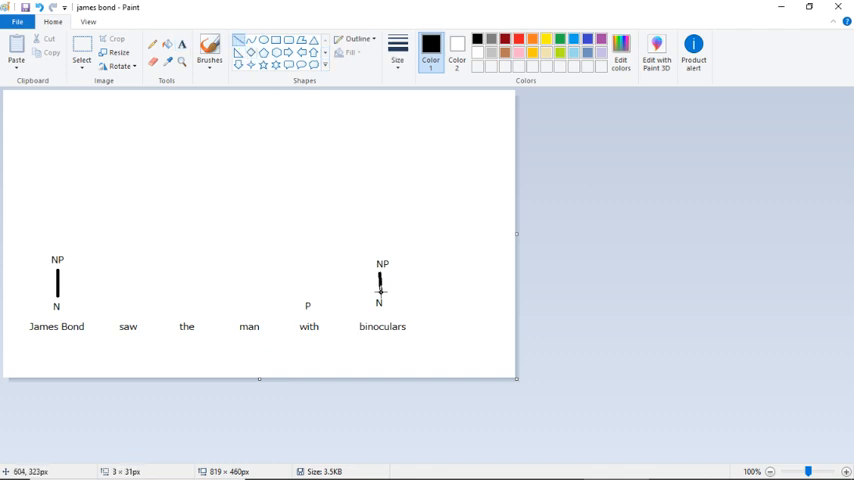
mouse_move(314, 284)
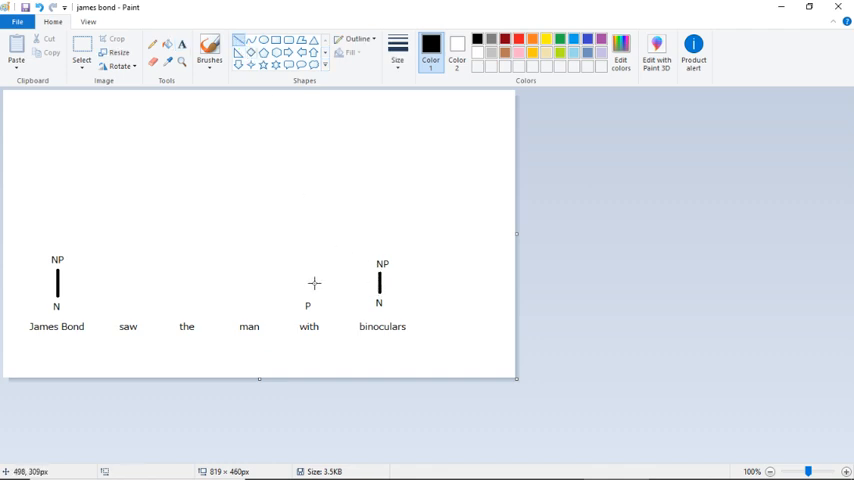
drag(312, 292, 348, 236)
text(PP)
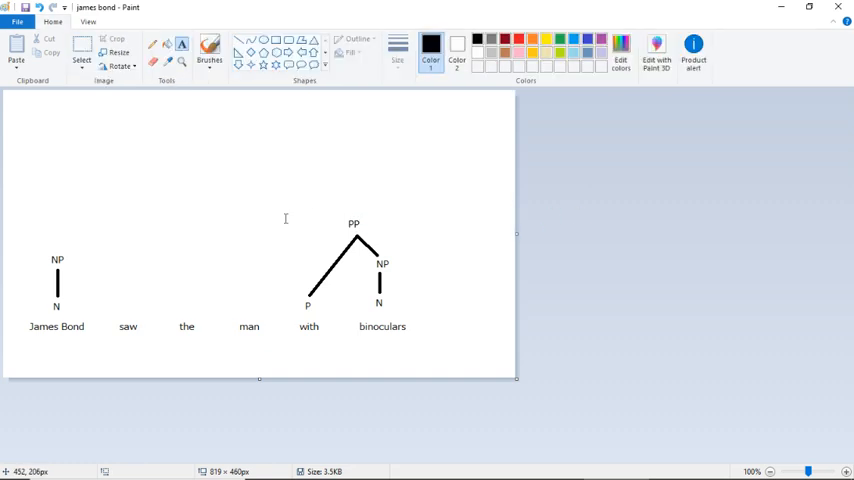
mouse_move(244, 300)
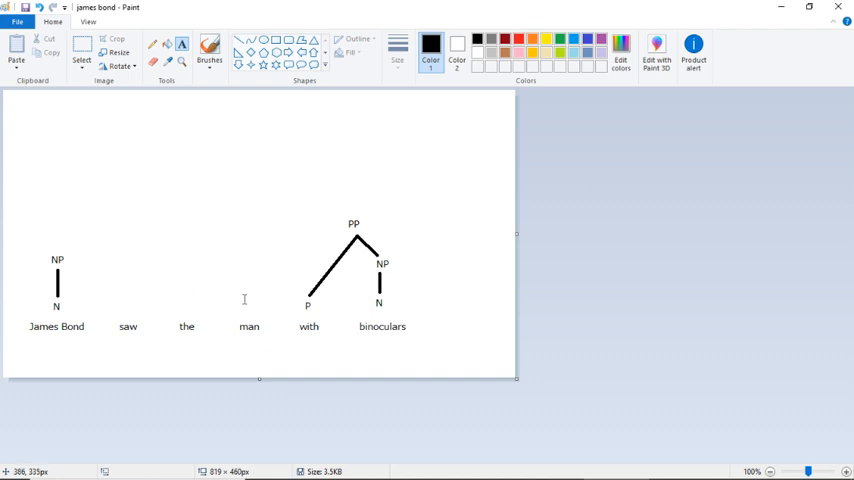
mouse_move(356, 332)
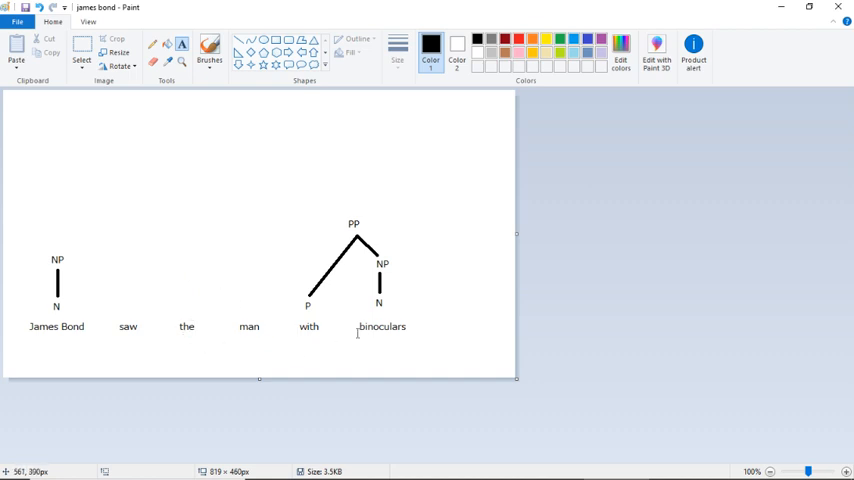
mouse_move(248, 310)
text(N)
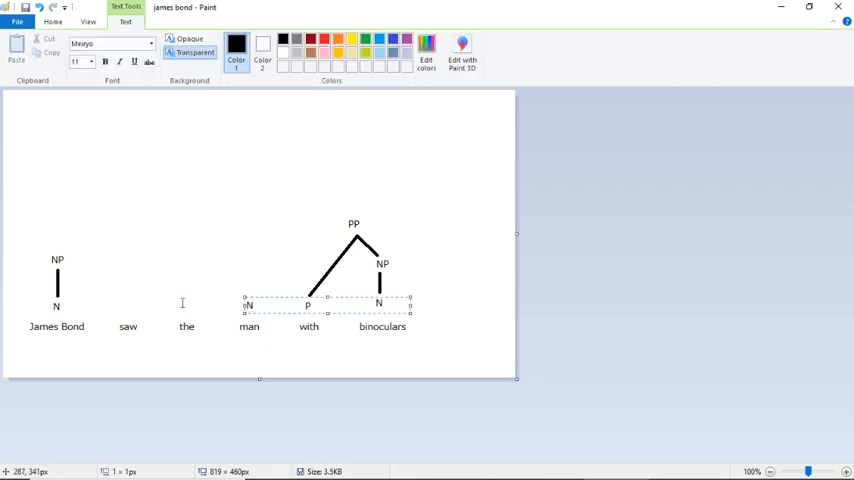
Label 'the' with a Det tag placed above it
text(Det)
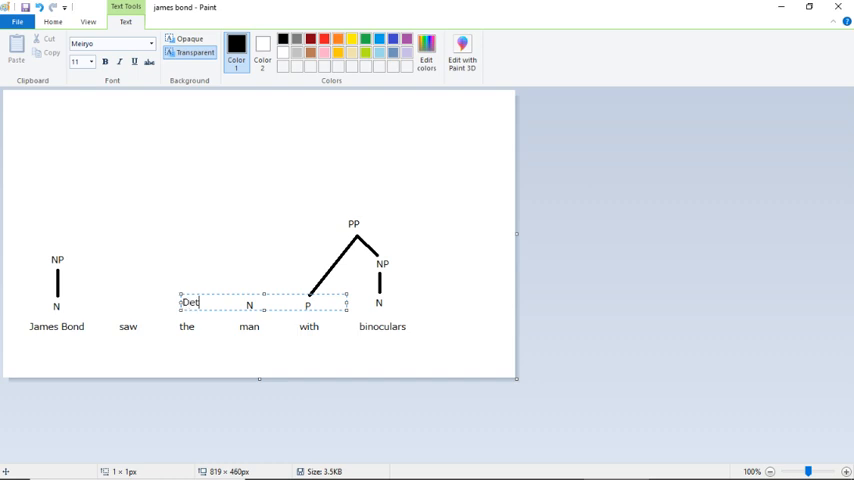
click(274, 194)
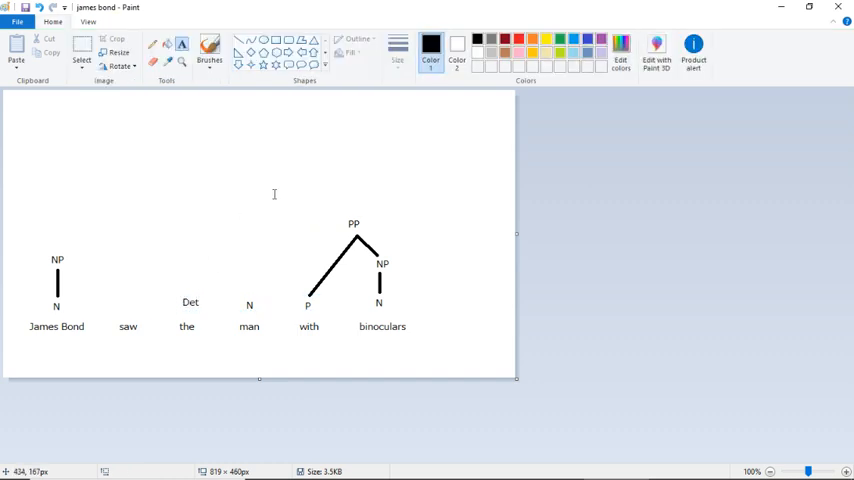
mouse_move(248, 304)
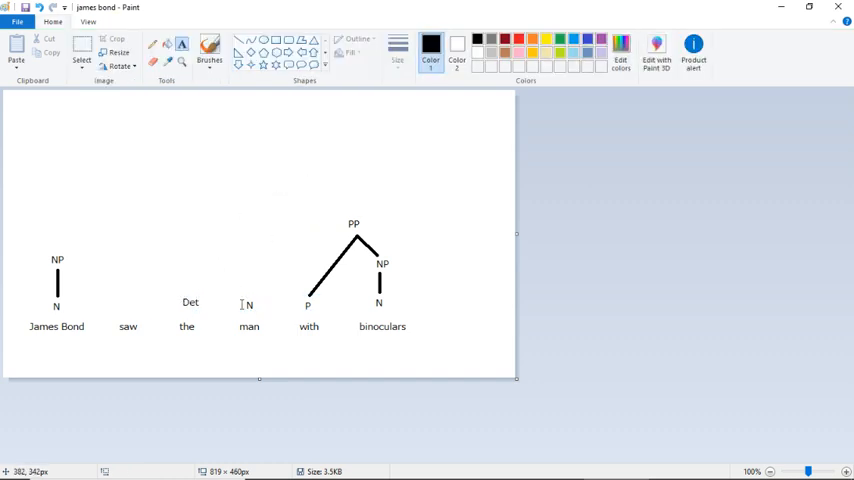
mouse_move(300, 196)
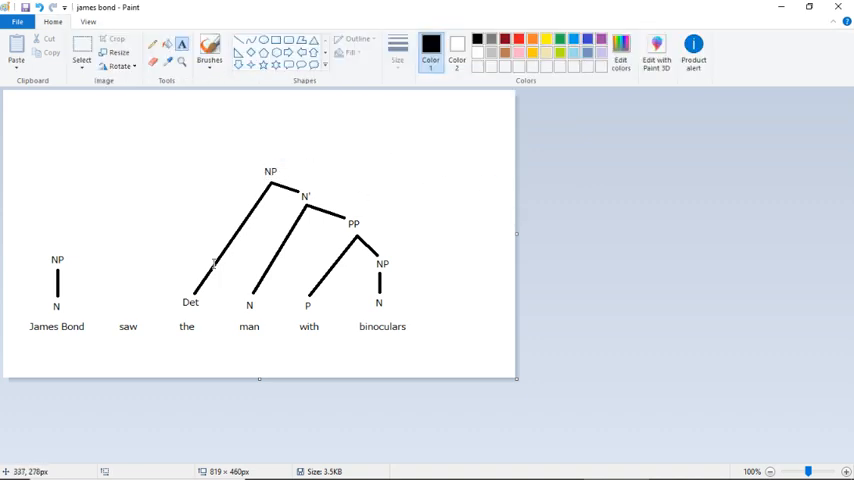
mouse_move(188, 358)
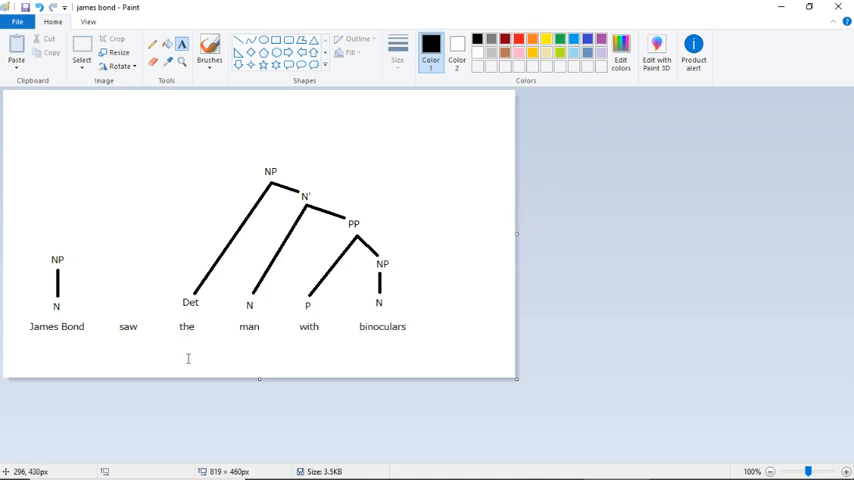
mouse_move(356, 356)
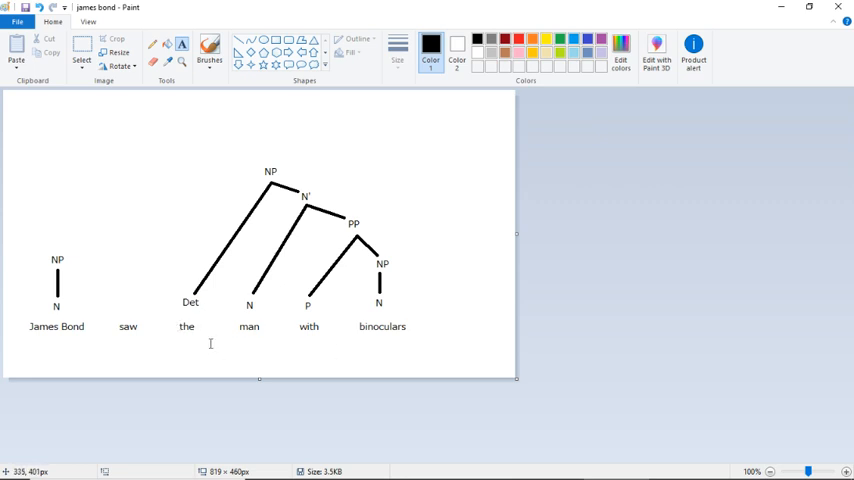
mouse_move(192, 344)
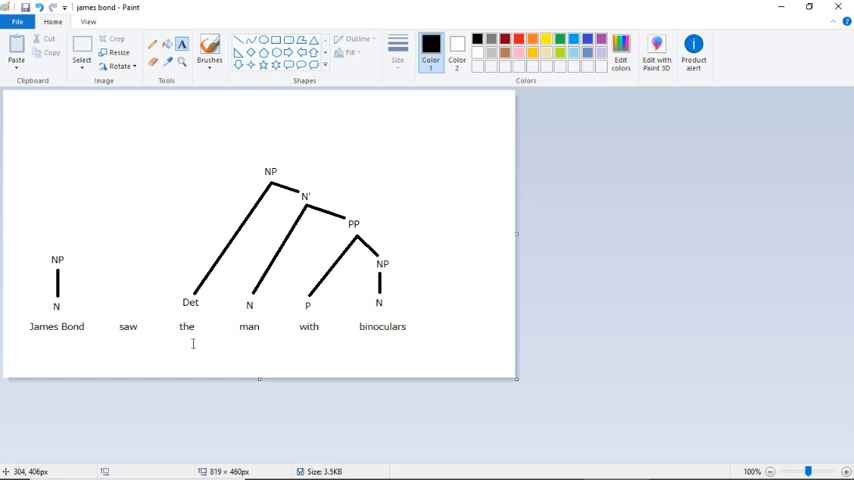
mouse_move(220, 328)
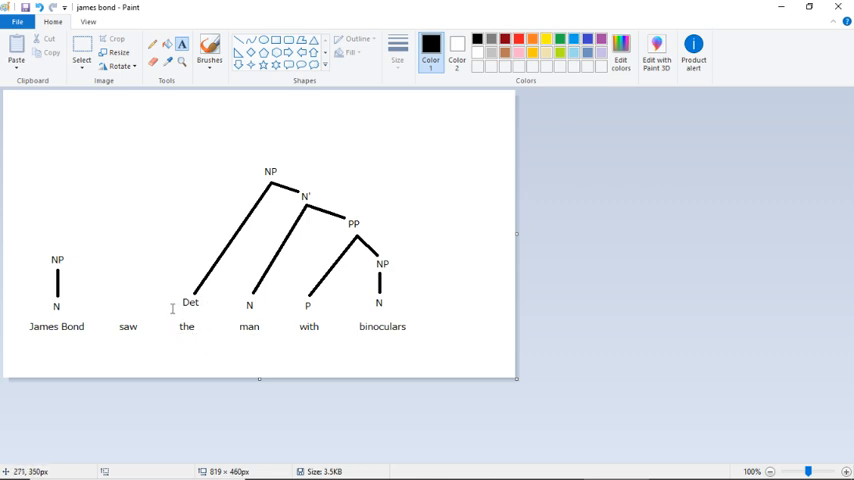
mouse_move(234, 304)
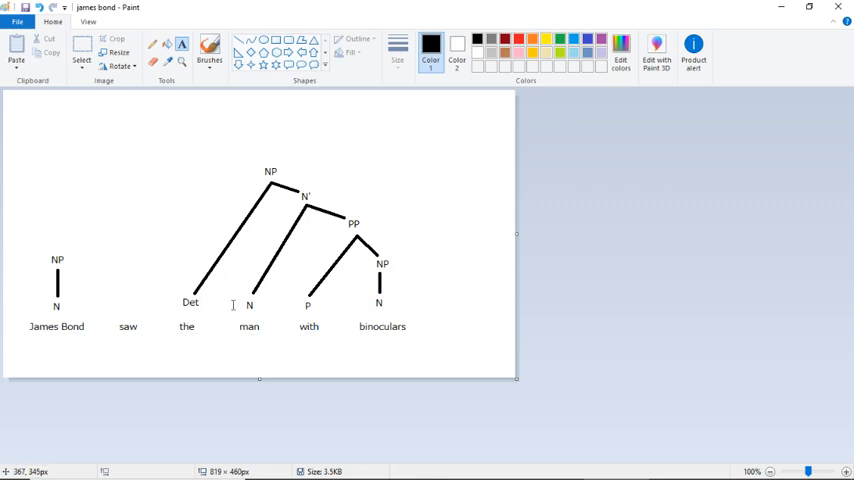
mouse_move(368, 296)
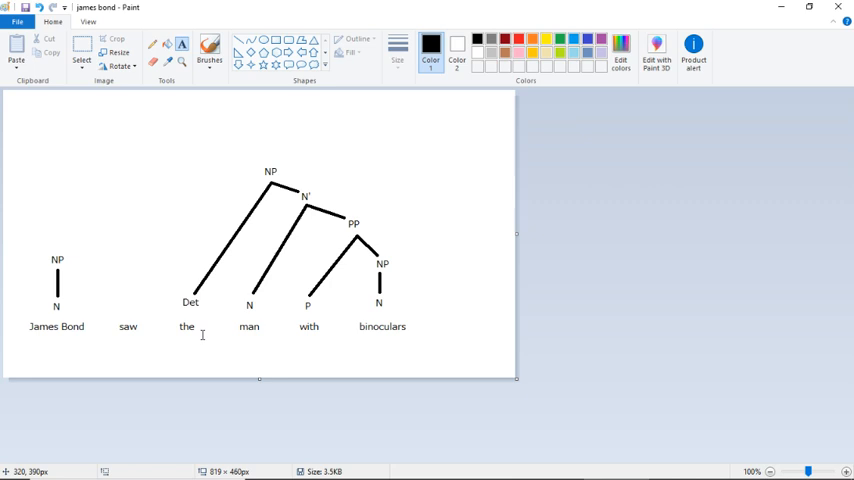
mouse_move(208, 316)
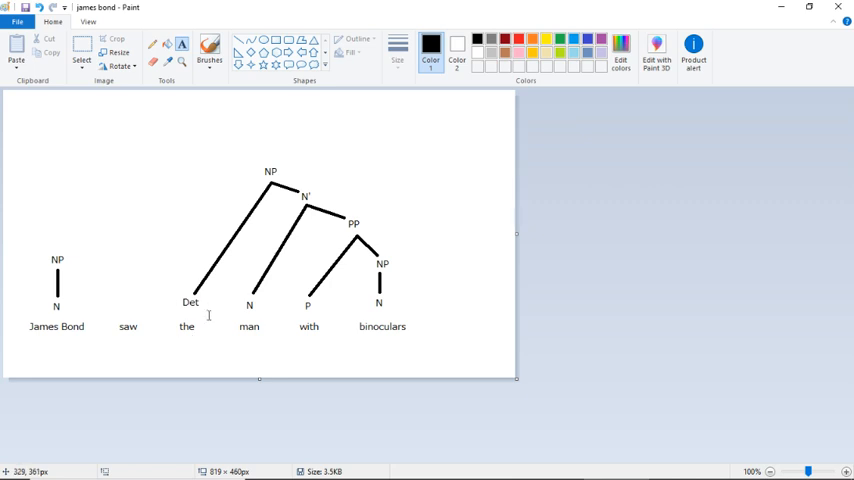
mouse_move(182, 316)
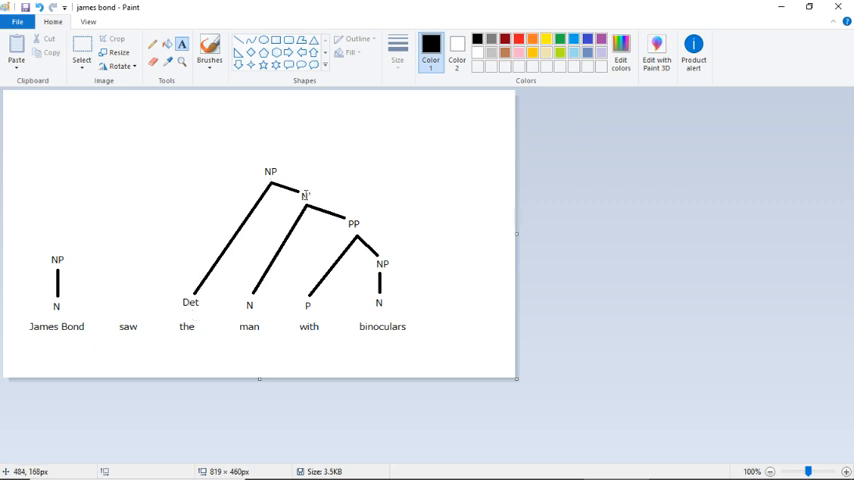
mouse_move(226, 328)
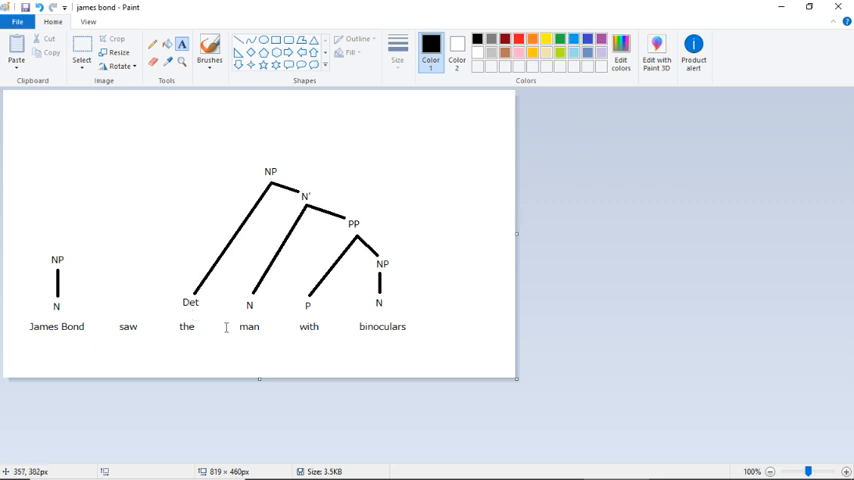
mouse_move(304, 280)
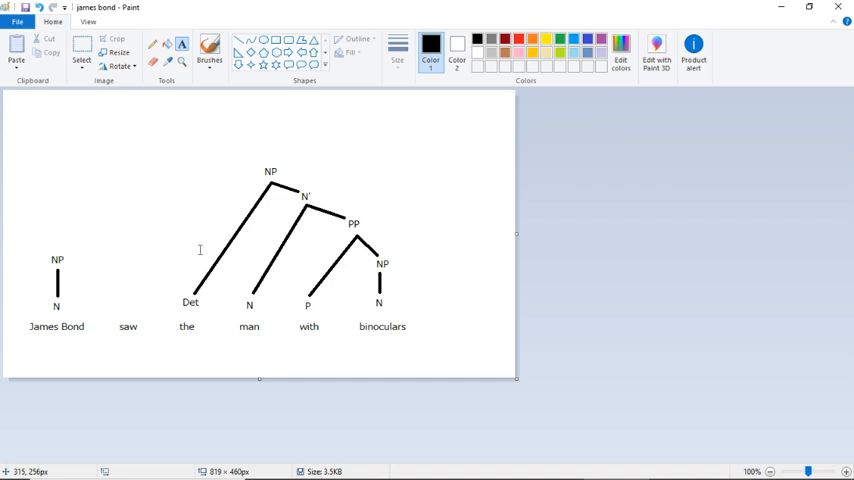
mouse_move(124, 304)
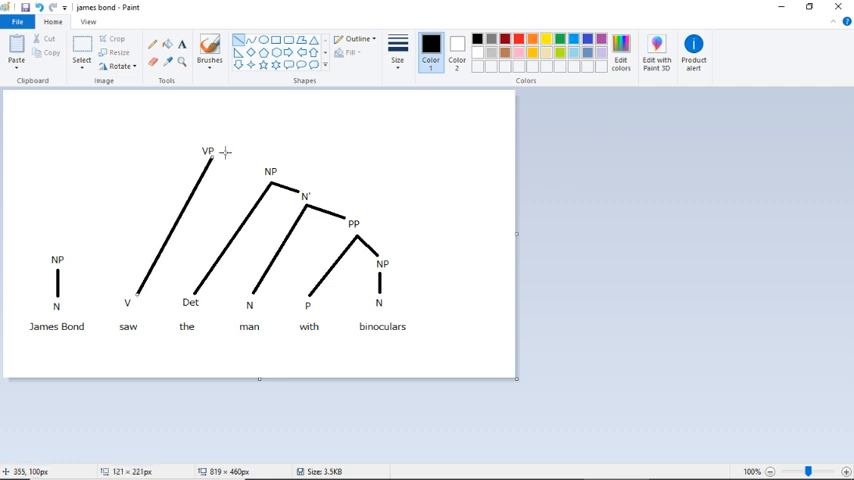
Connect VP down to the object NP and add a T label above
drag(208, 156, 260, 168)
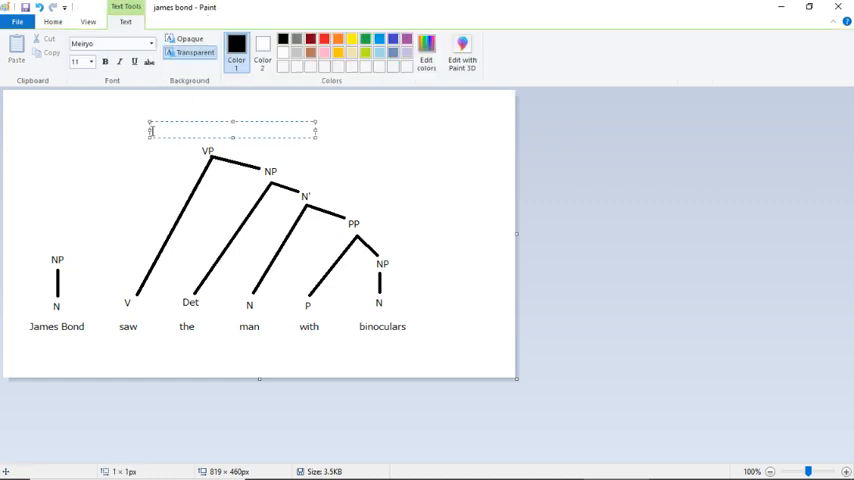
text(T')
text(TP)
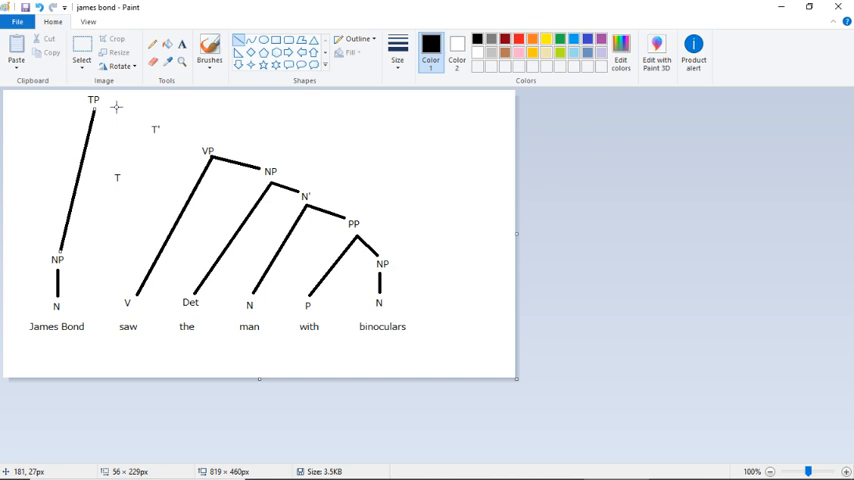
Connect TP to T′ and VP under T′, and write +Pst beneath T
drag(96, 110, 156, 132)
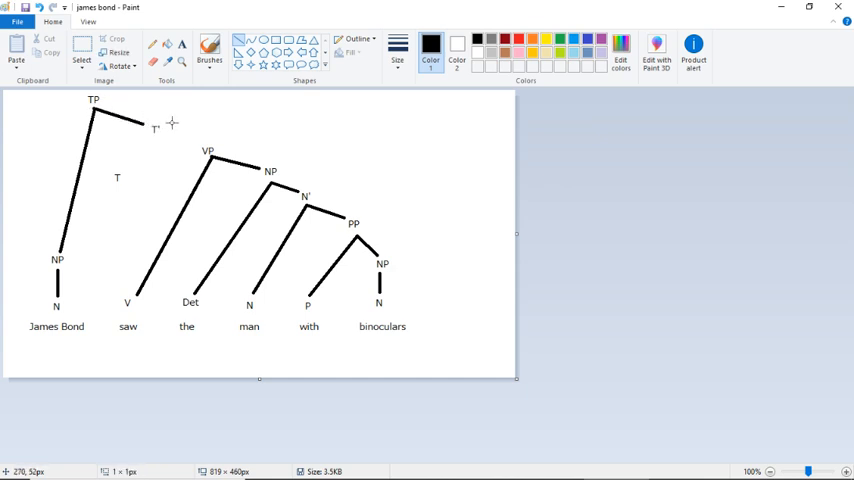
drag(156, 136, 196, 144)
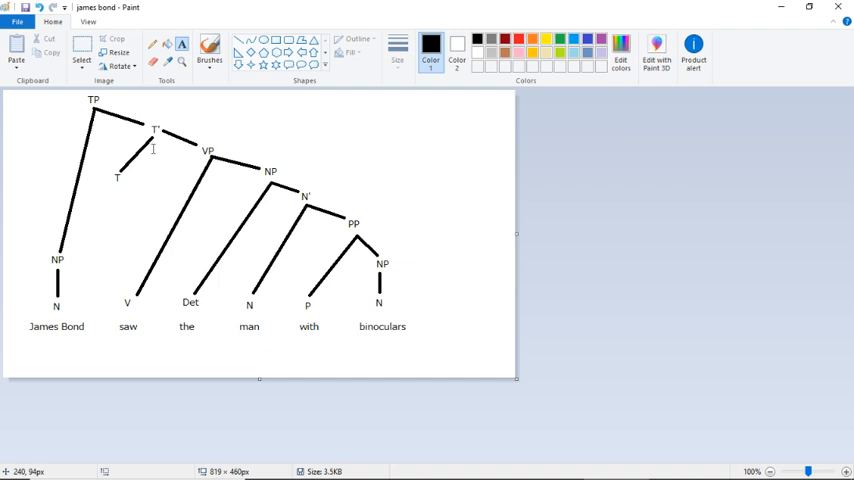
mouse_move(124, 308)
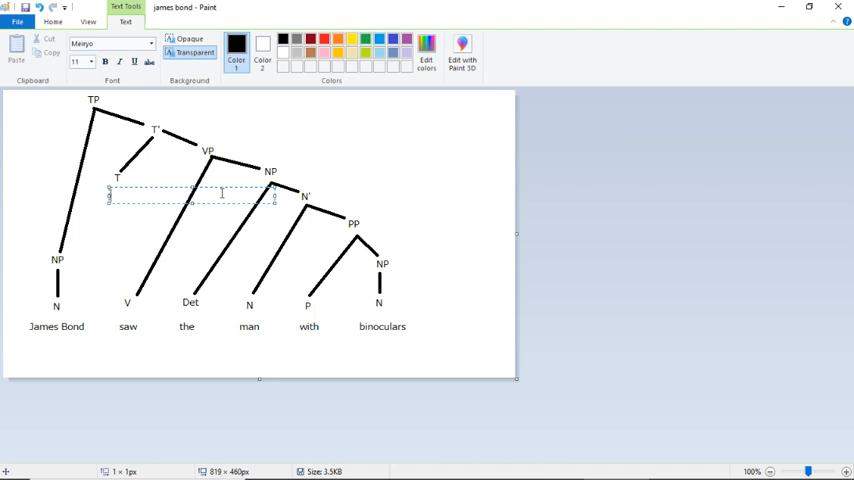
text(+Pst)
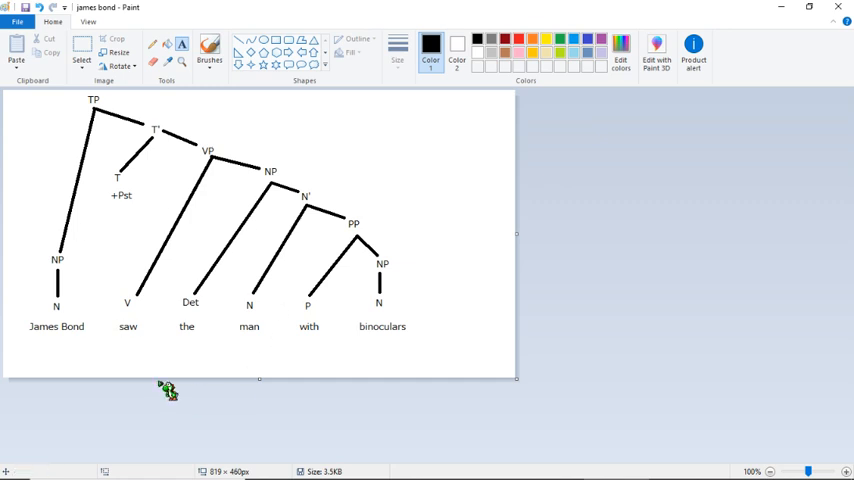
mouse_move(260, 320)
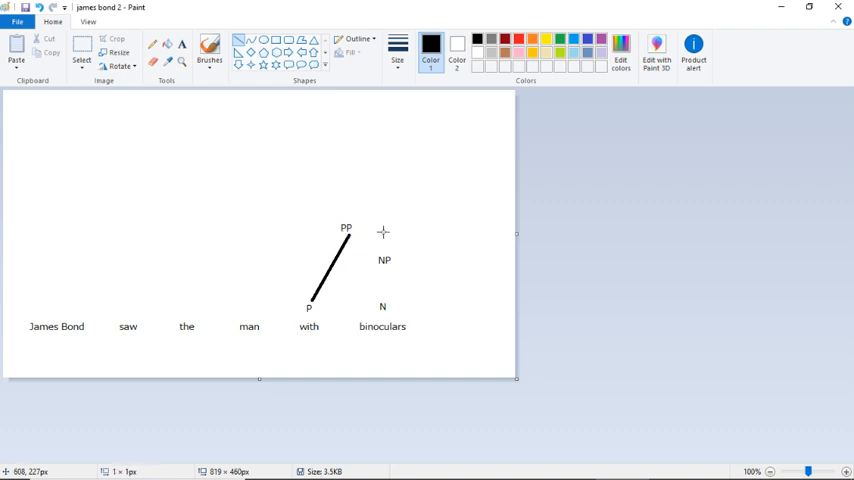
Draw branches from PP down to its NP and from NP down to N above 'binoculars'
drag(370, 232, 384, 232)
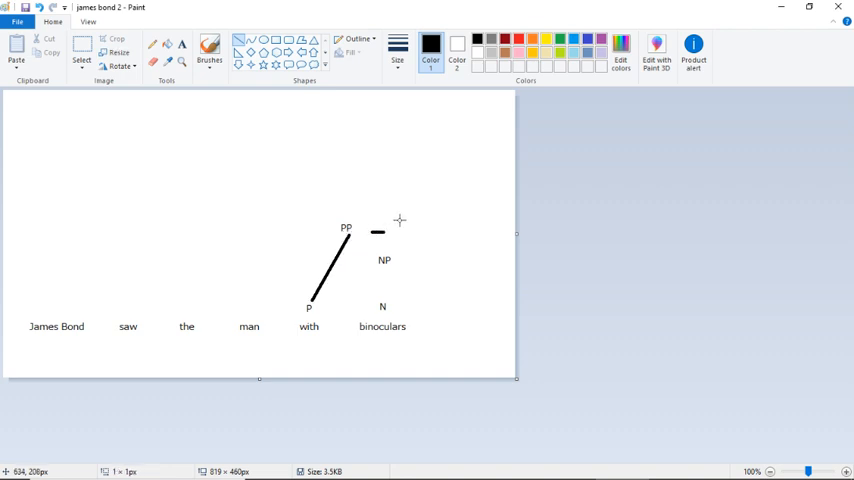
drag(348, 240, 378, 252)
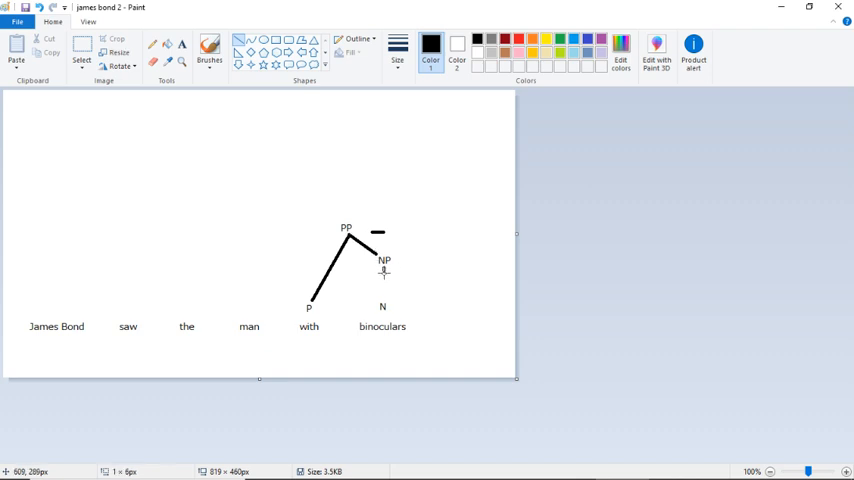
drag(384, 270, 384, 300)
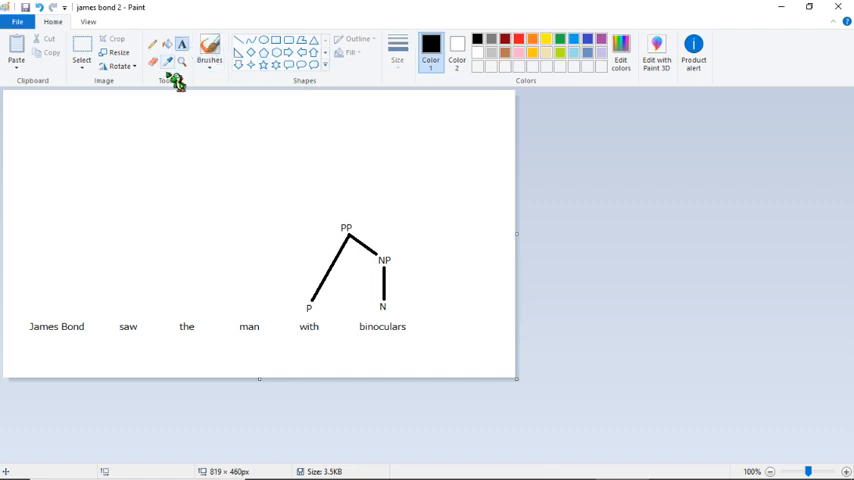
Select the Line tool to link NP down to N above 'James Bond'
click(180, 50)
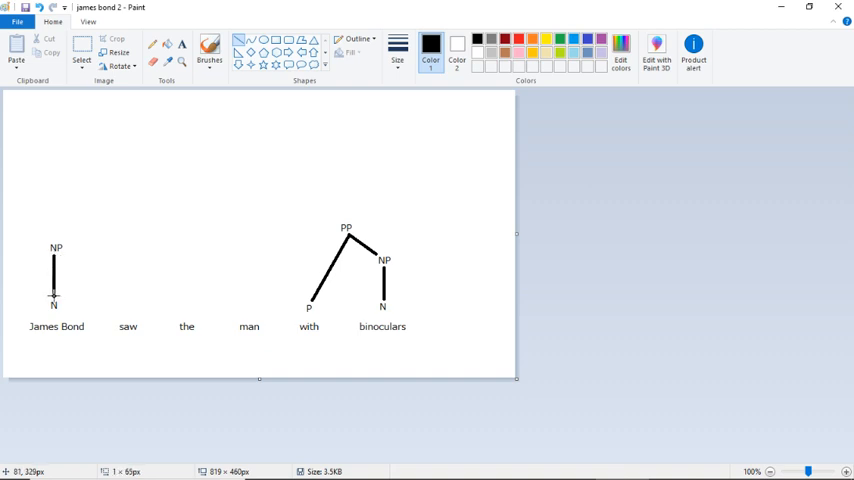
mouse_move(32, 276)
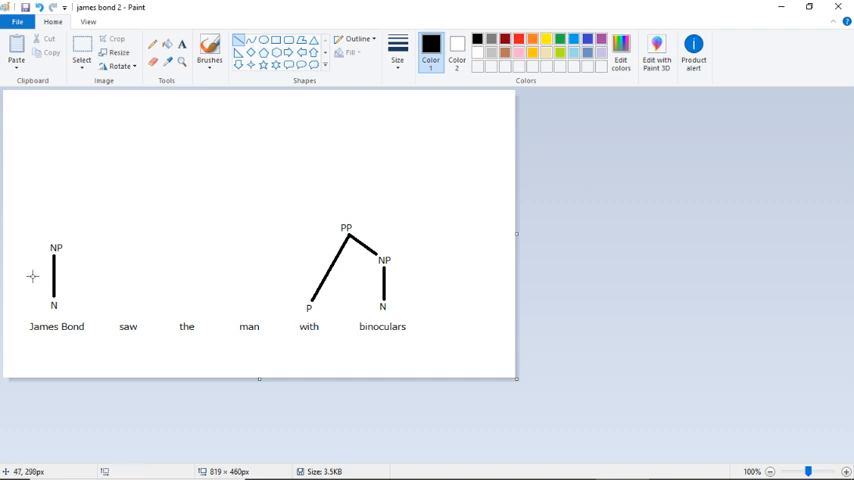
mouse_move(312, 236)
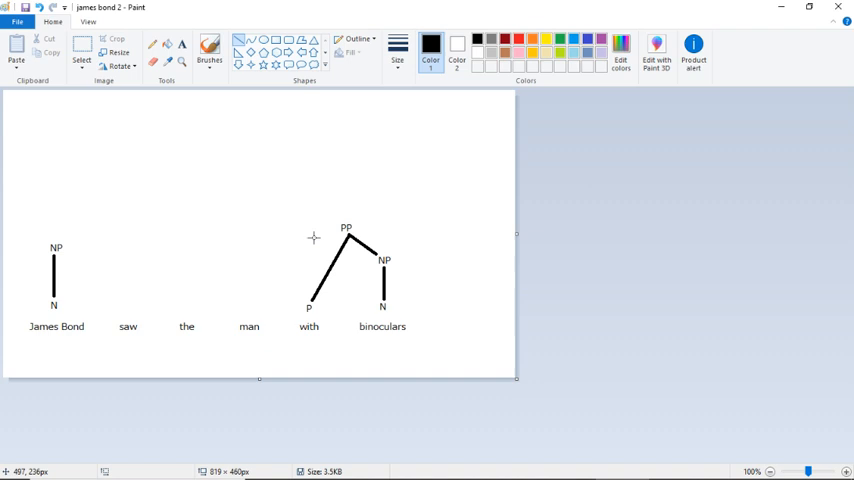
mouse_move(184, 288)
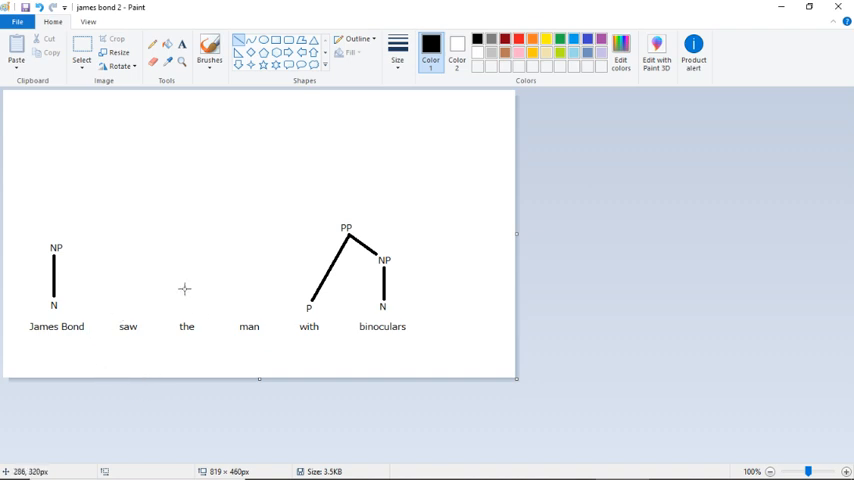
mouse_move(268, 338)
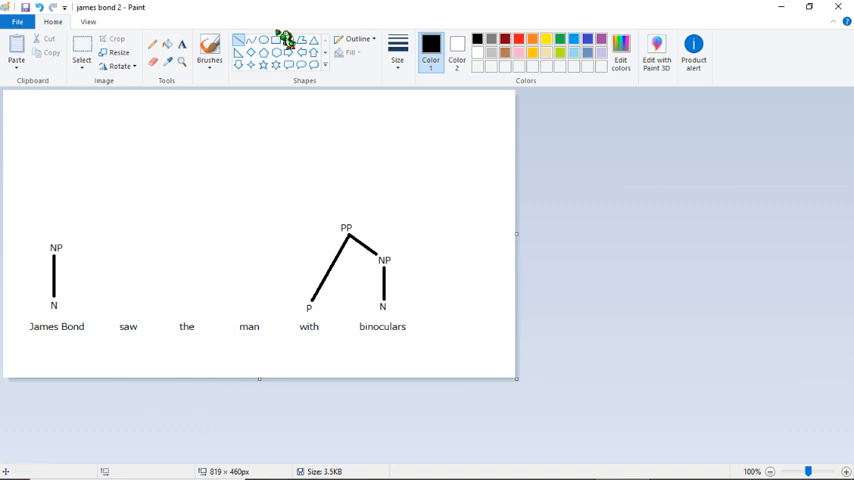
Place V above 'saw' and N above 'man', then connect Det up to the new NP
click(182, 44)
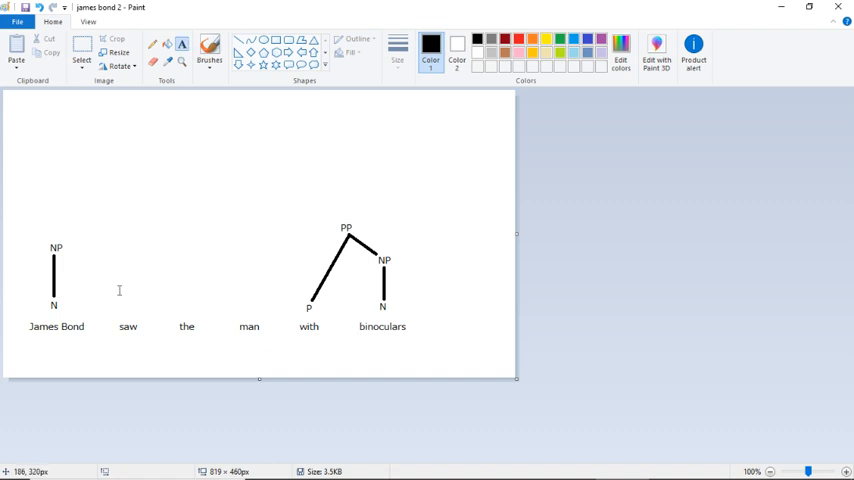
click(120, 304)
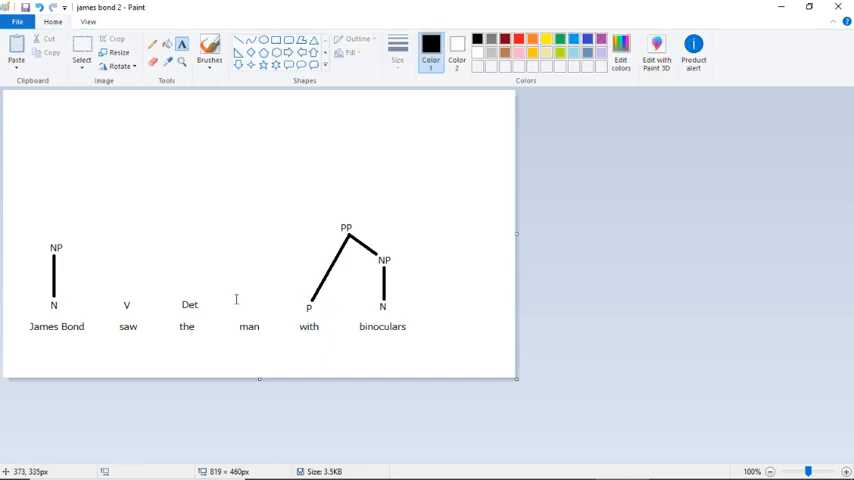
click(236, 302)
text(N)
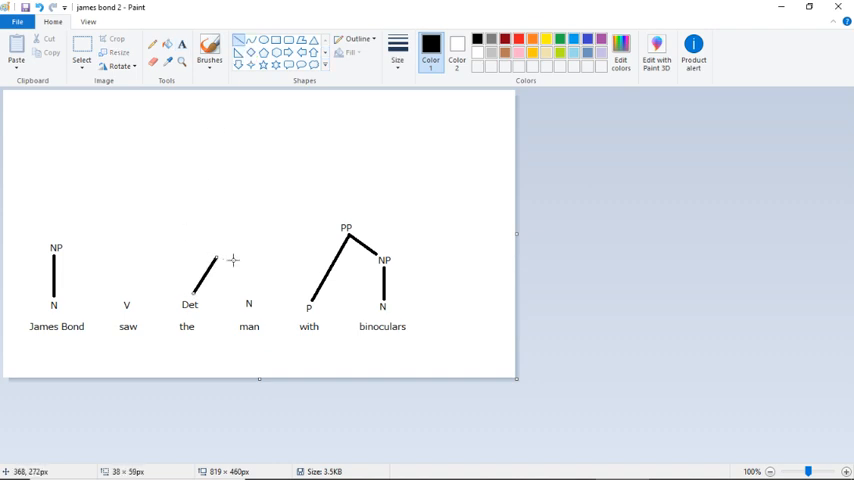
drag(208, 260, 234, 290)
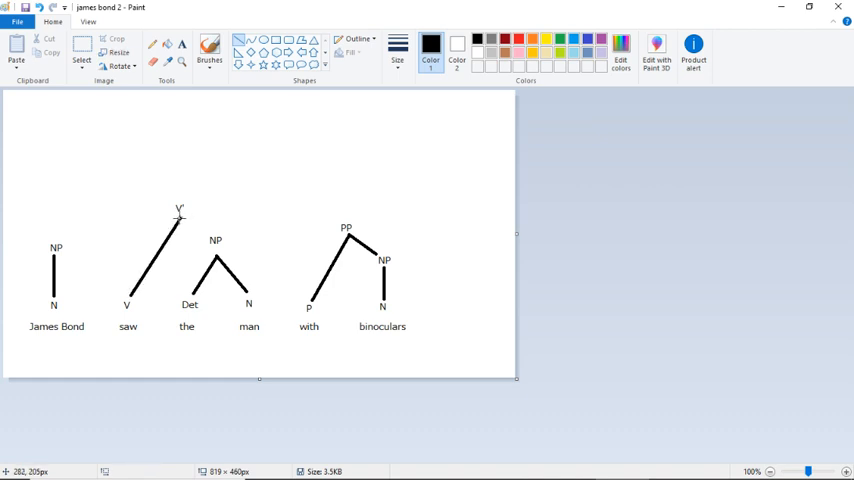
drag(180, 218, 204, 236)
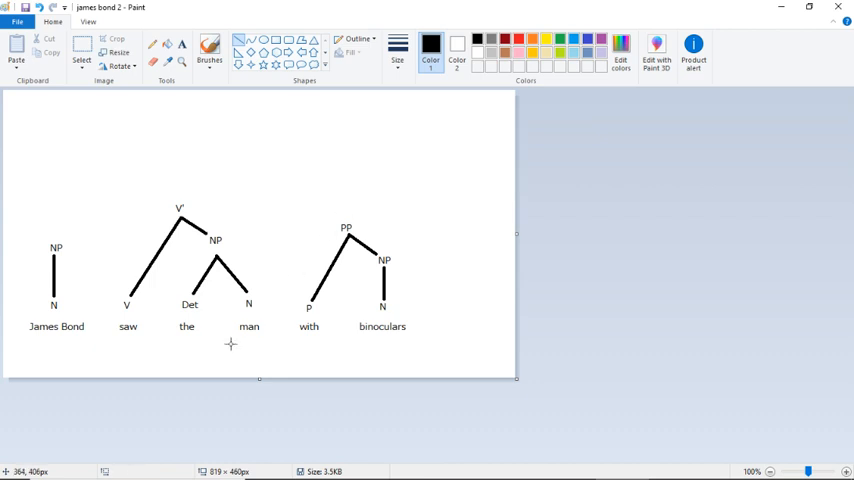
mouse_move(152, 108)
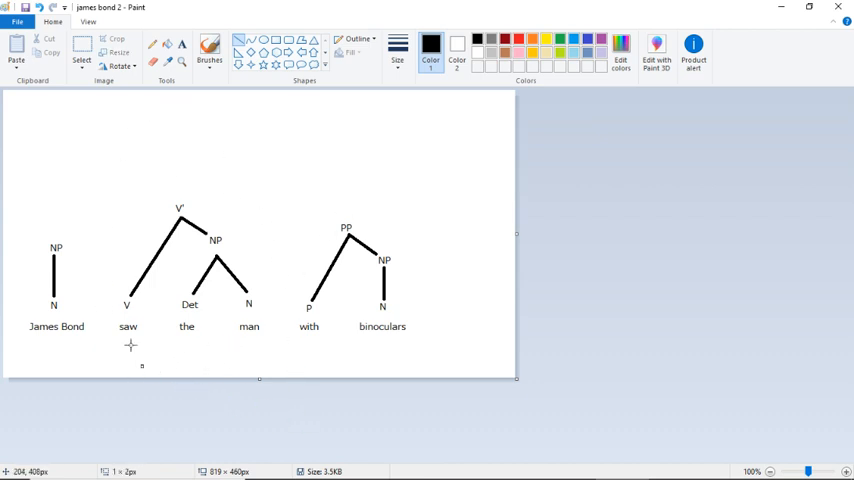
mouse_move(210, 270)
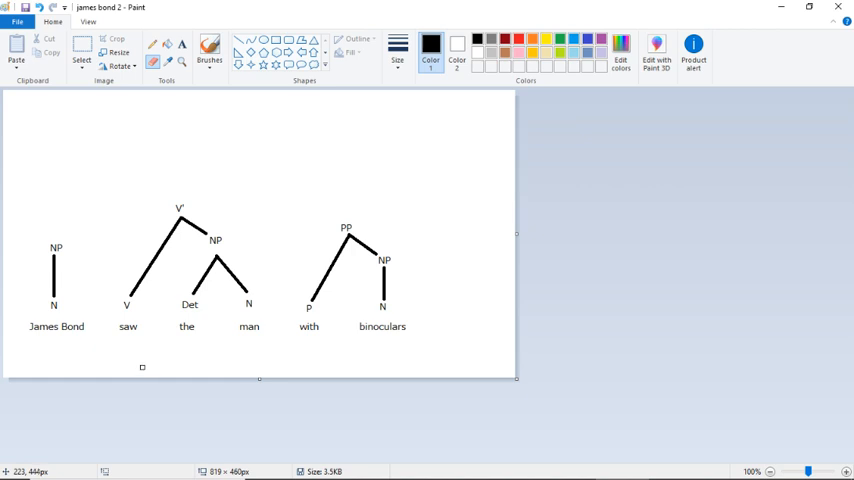
mouse_move(176, 364)
text(VP)
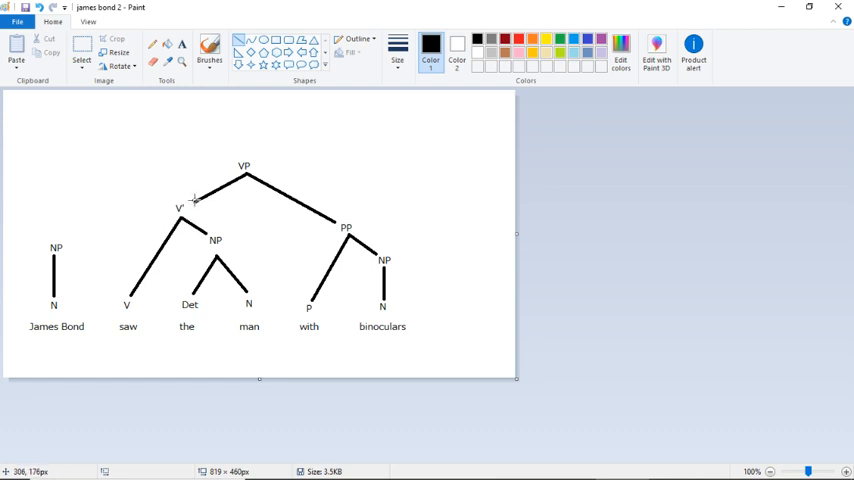
mouse_move(248, 324)
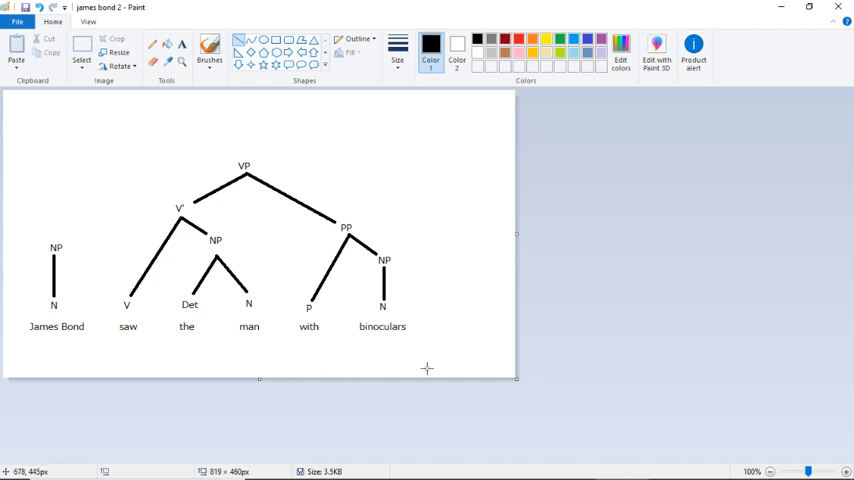
mouse_move(568, 460)
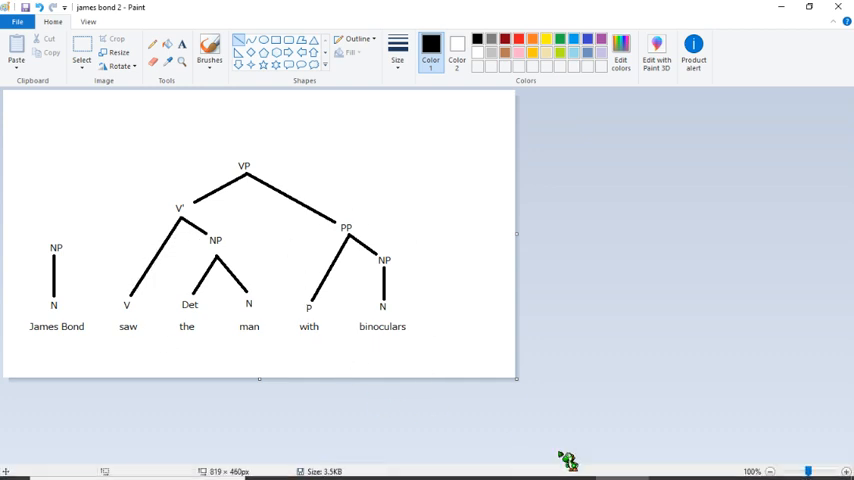
mouse_move(572, 468)
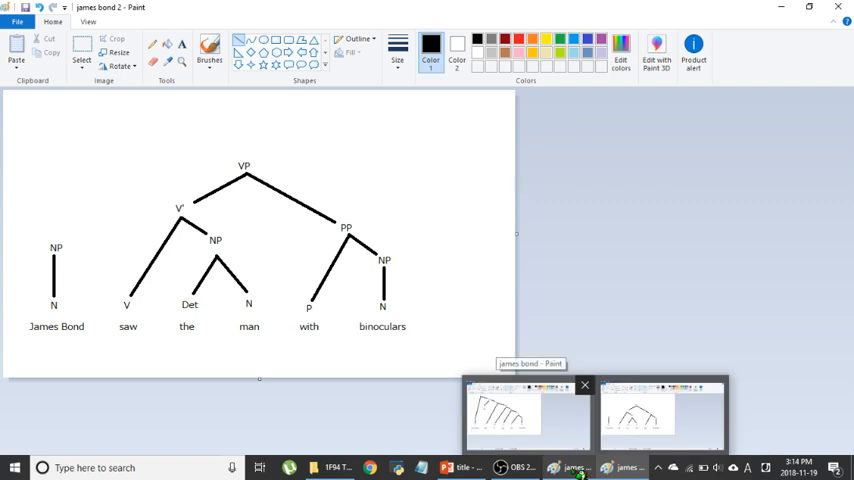
click(660, 412)
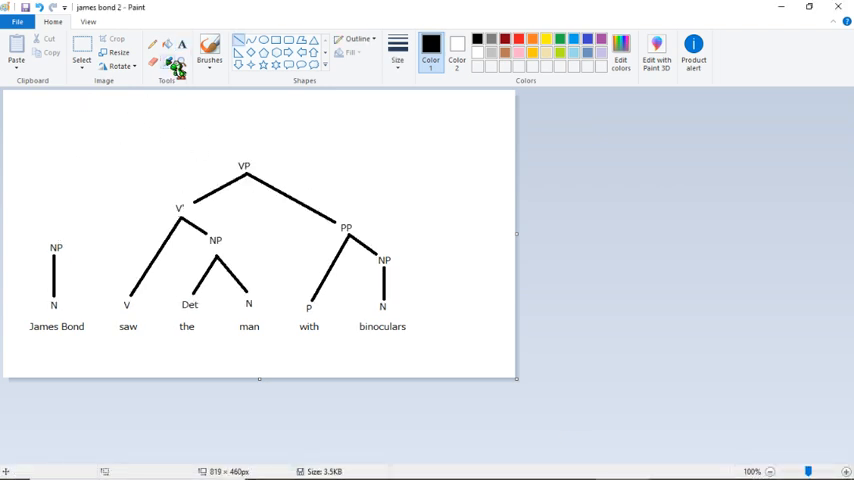
Add a node label above VP and place the +Pst marker under T
click(180, 44)
text(T)
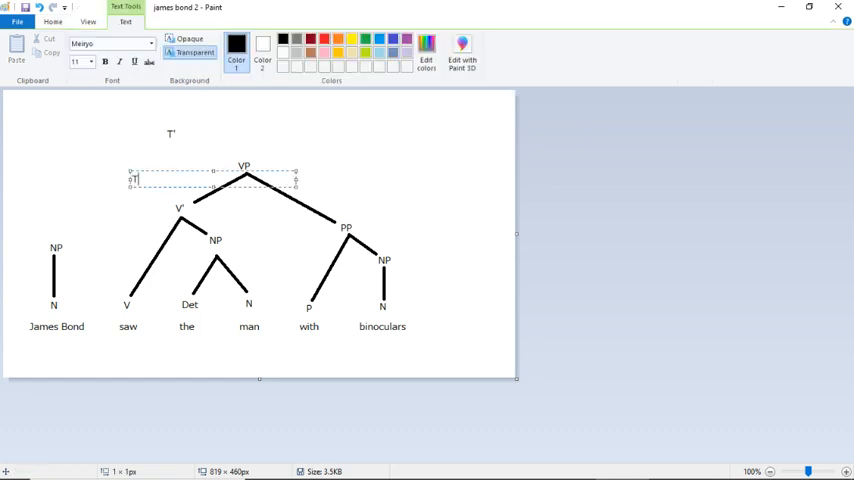
drag(210, 180, 184, 110)
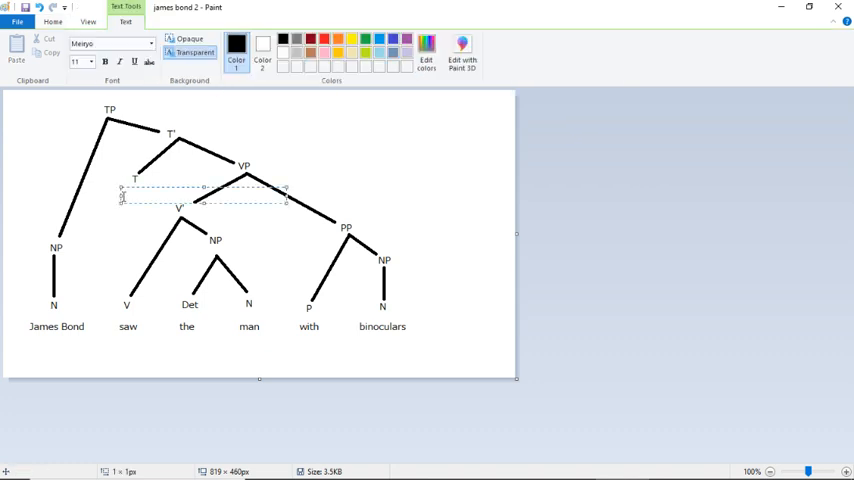
text(Pst)
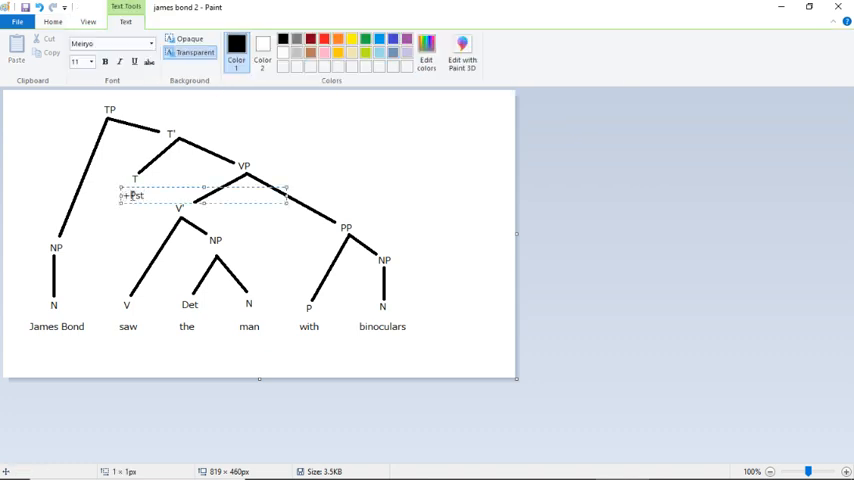
click(400, 196)
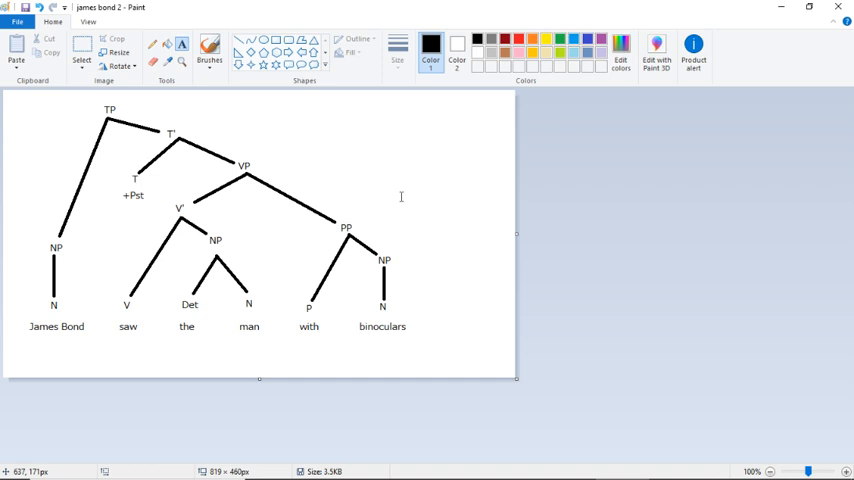
mouse_move(312, 284)
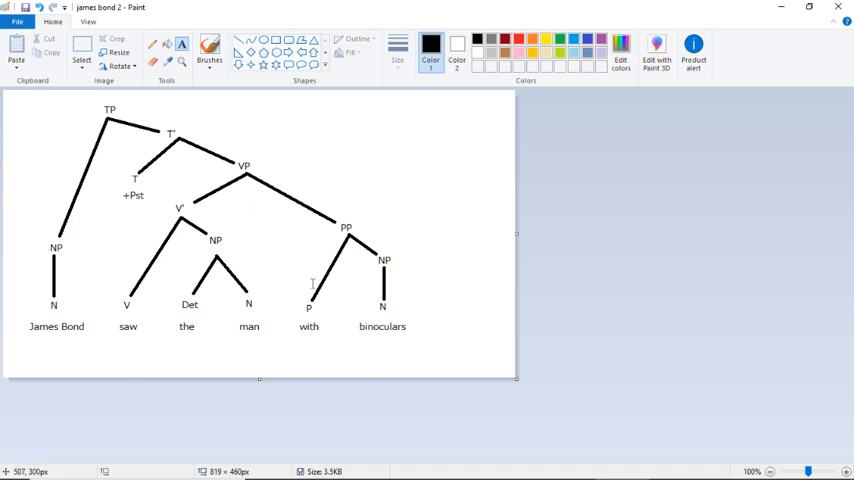
mouse_move(142, 358)
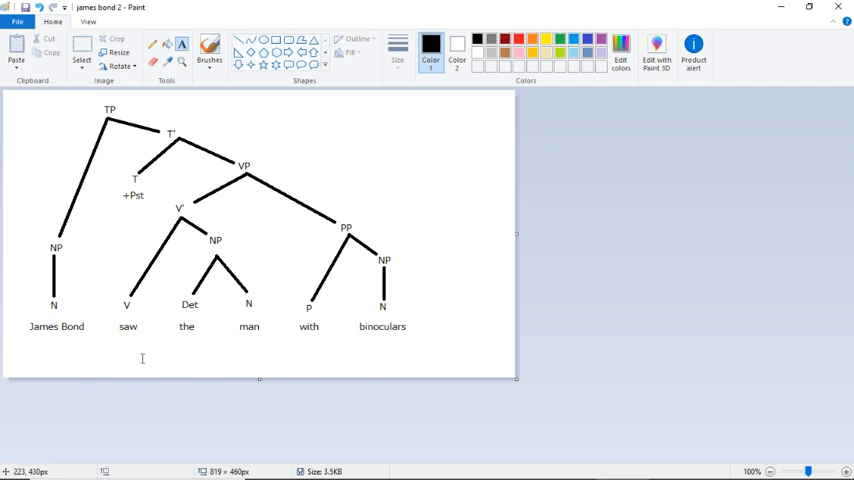
mouse_move(140, 296)
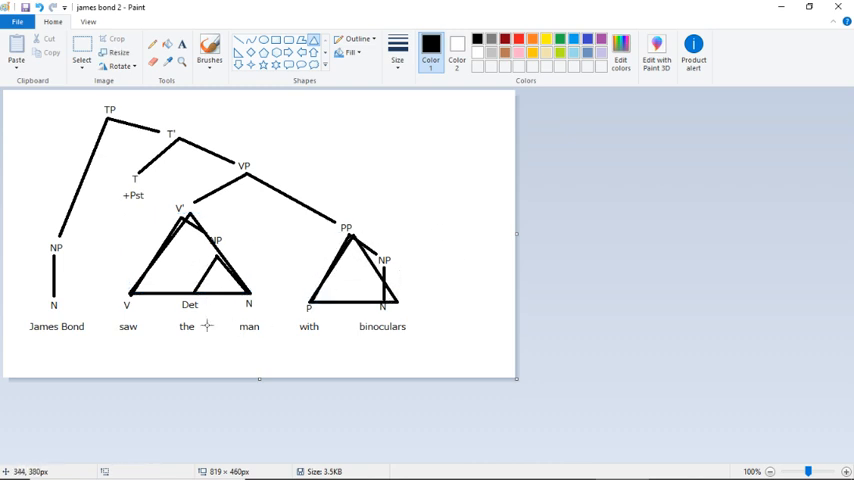
mouse_move(368, 276)
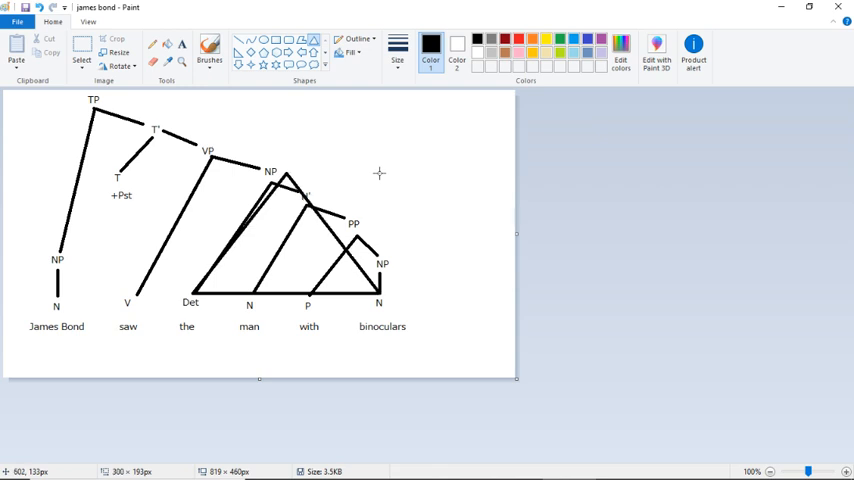
Select the triangle-marked region of the N′ tree with a rectangular selection
drag(192, 172, 380, 296)
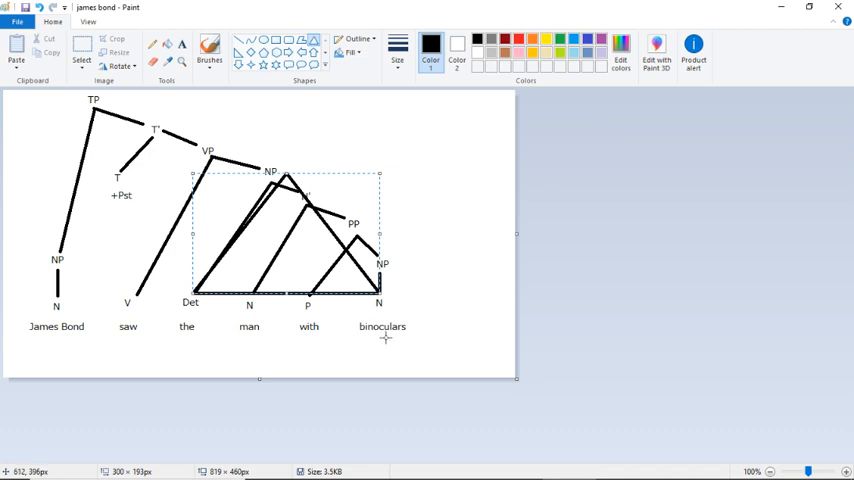
mouse_move(336, 120)
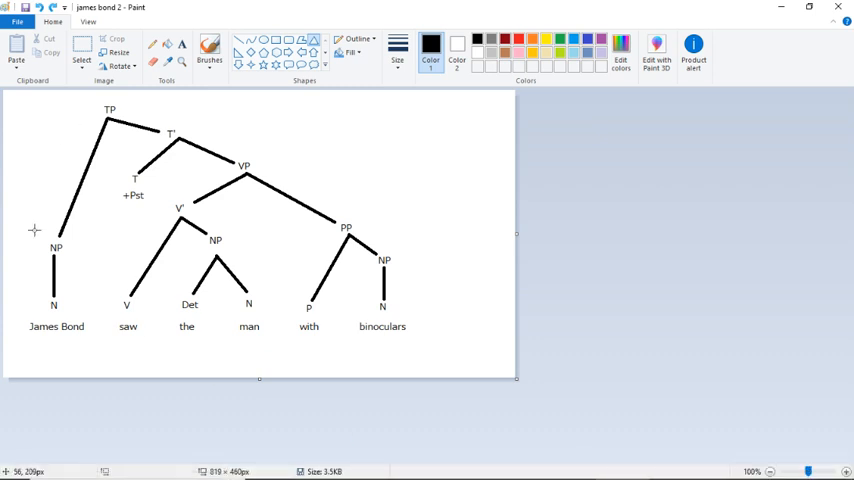
mouse_move(316, 156)
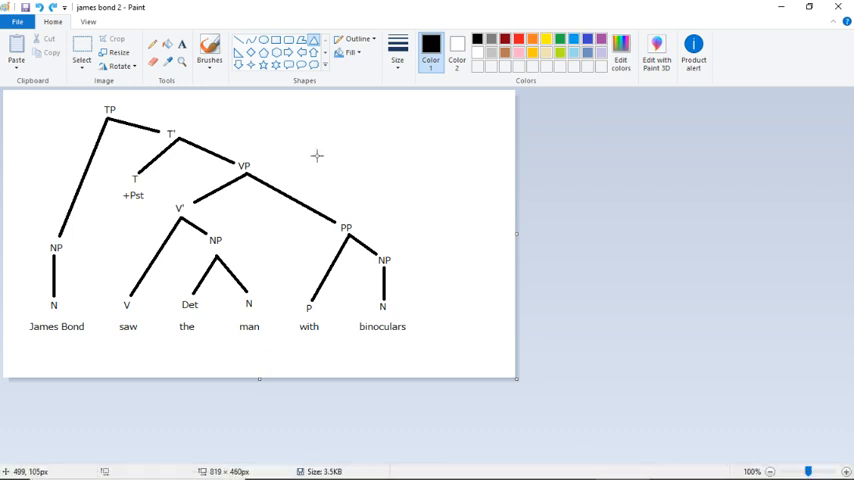
mouse_move(350, 142)
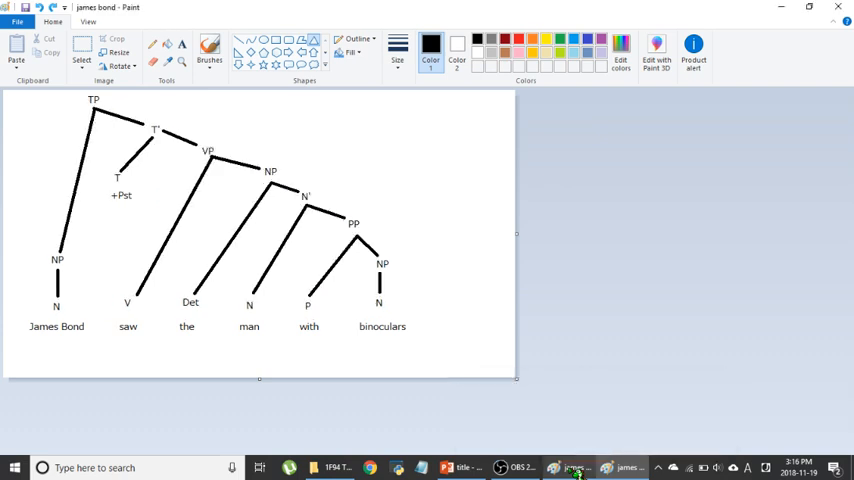
mouse_move(462, 236)
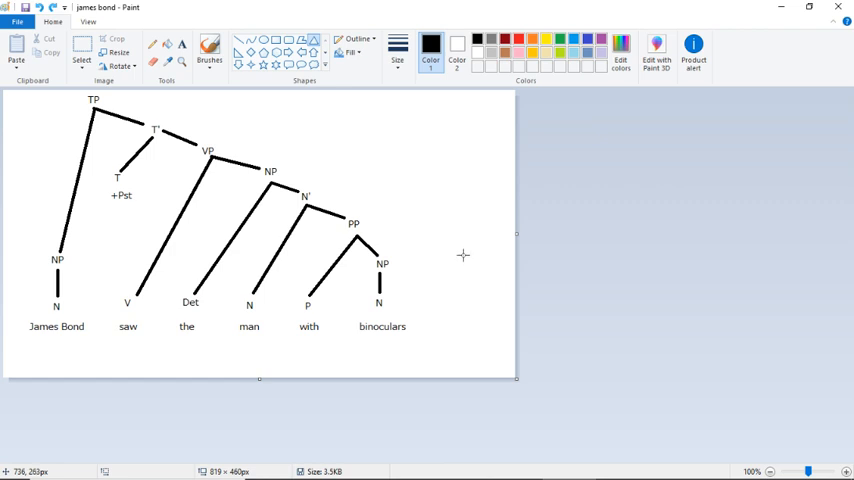
mouse_move(238, 336)
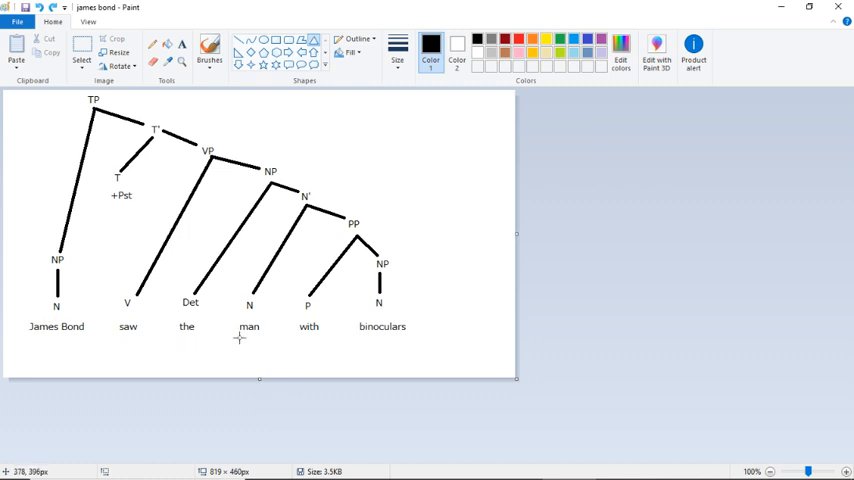
mouse_move(404, 338)
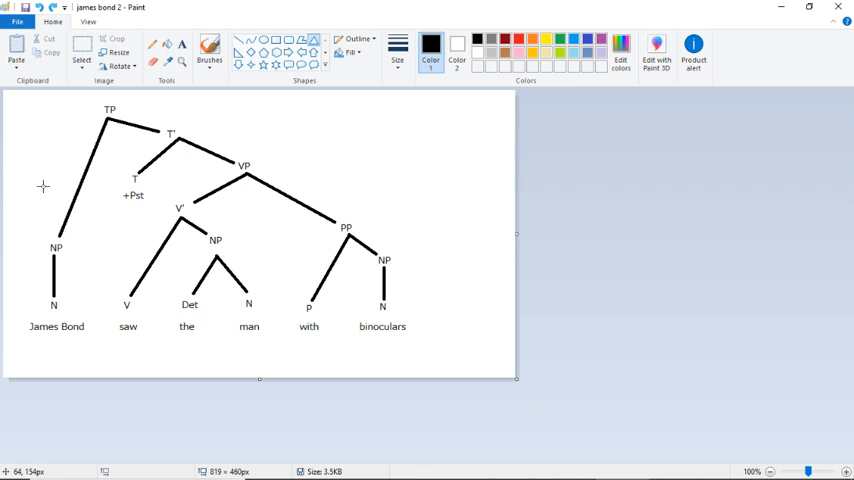
mouse_move(48, 132)
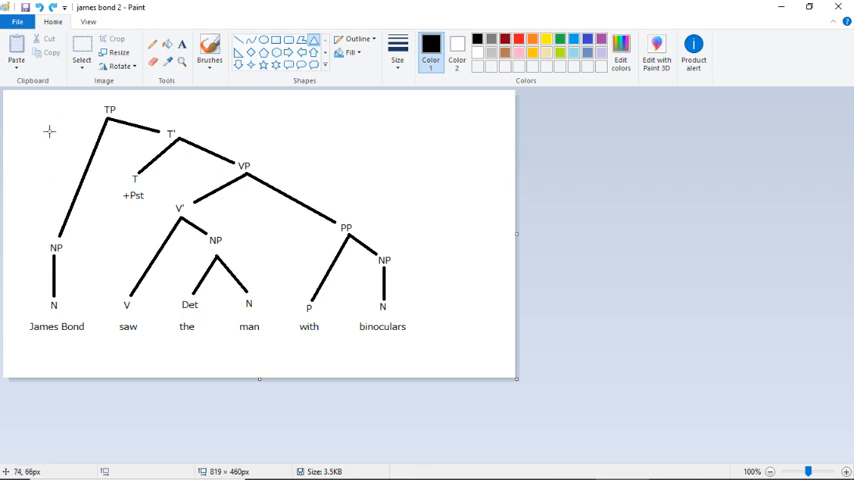
mouse_move(336, 178)
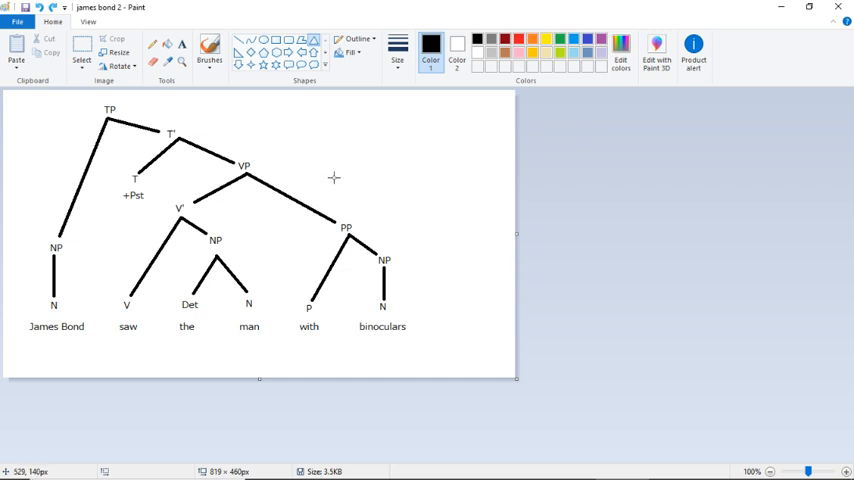
mouse_move(344, 218)
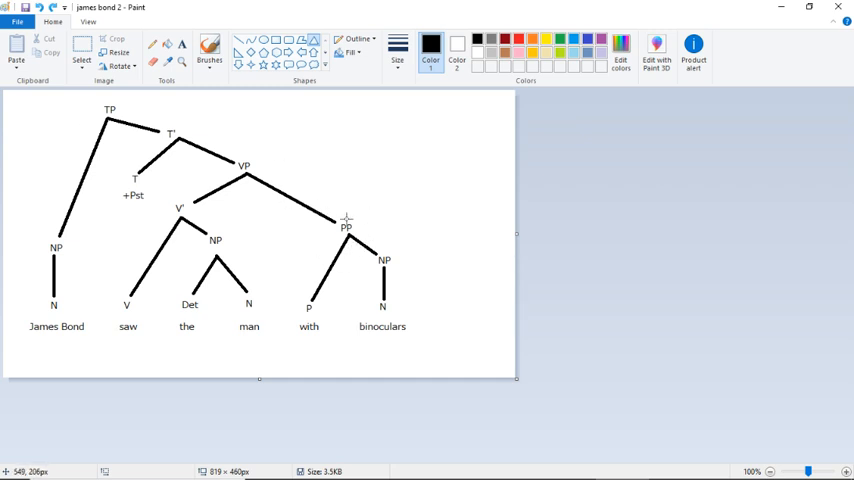
mouse_move(180, 202)
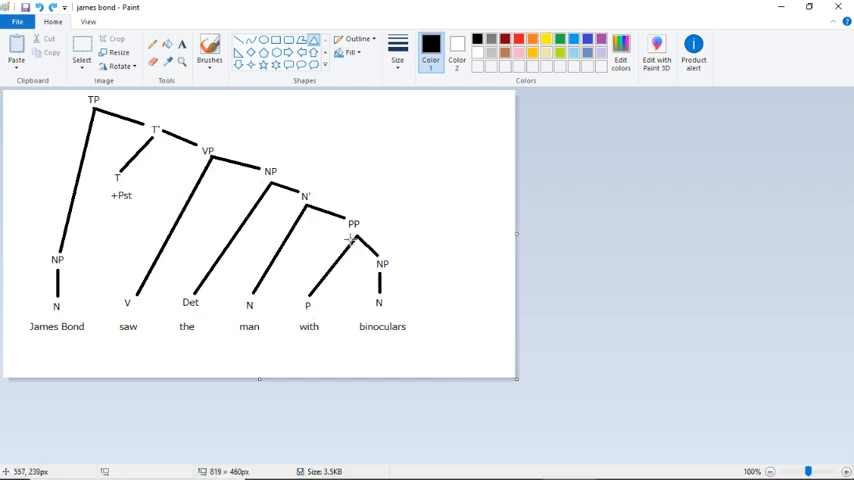
mouse_move(352, 208)
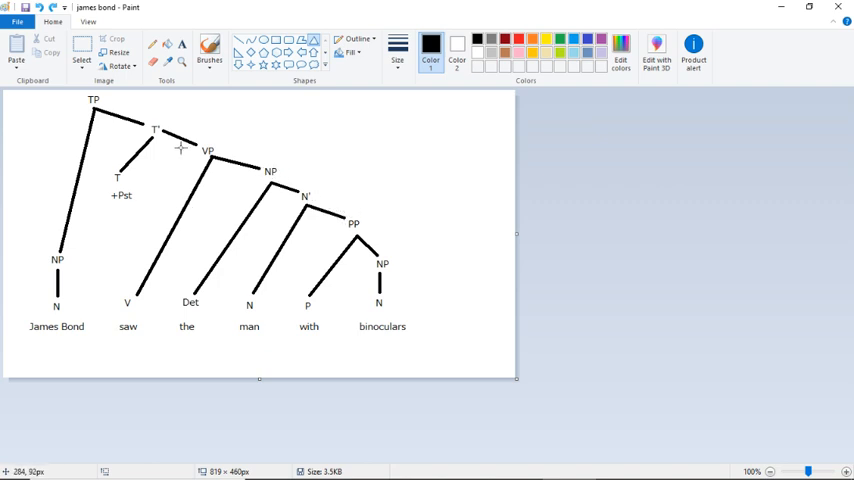
mouse_move(212, 136)
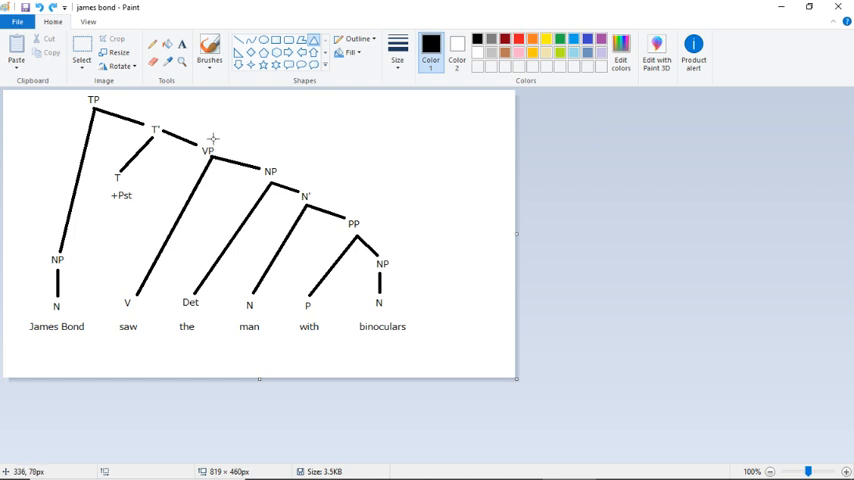
mouse_move(416, 224)
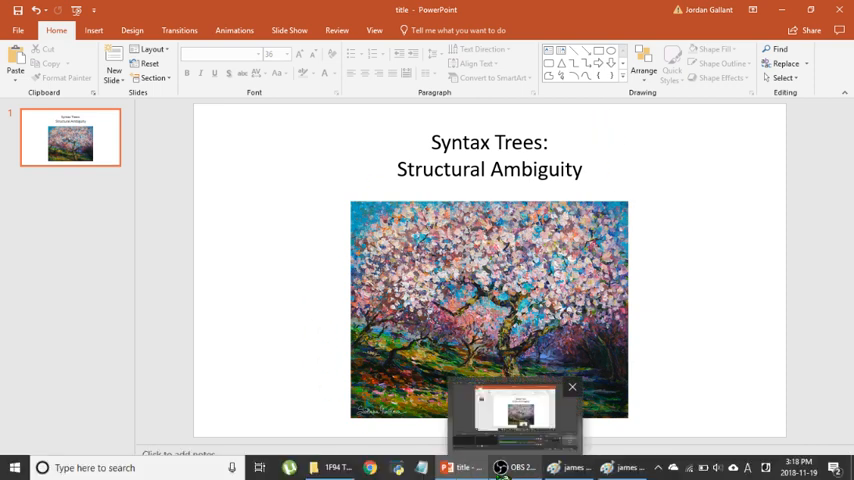
Bring the PowerPoint title slide 'Syntax Trees: Structural Ambiguity' to the front
click(572, 388)
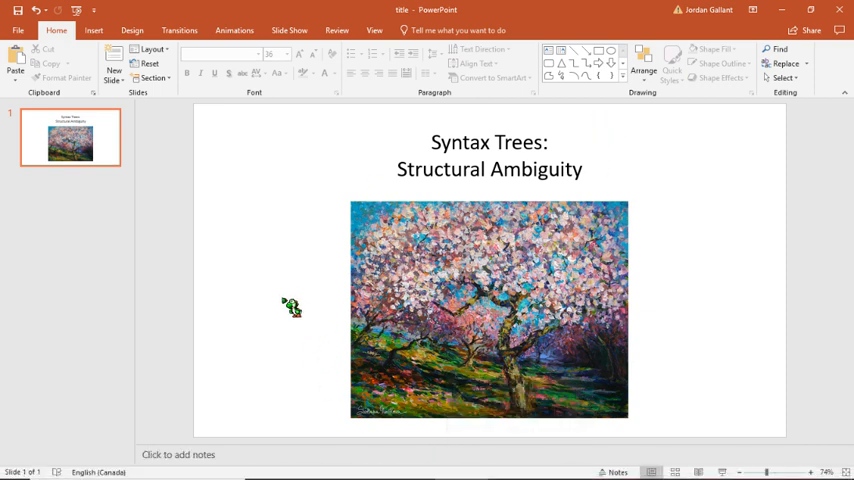